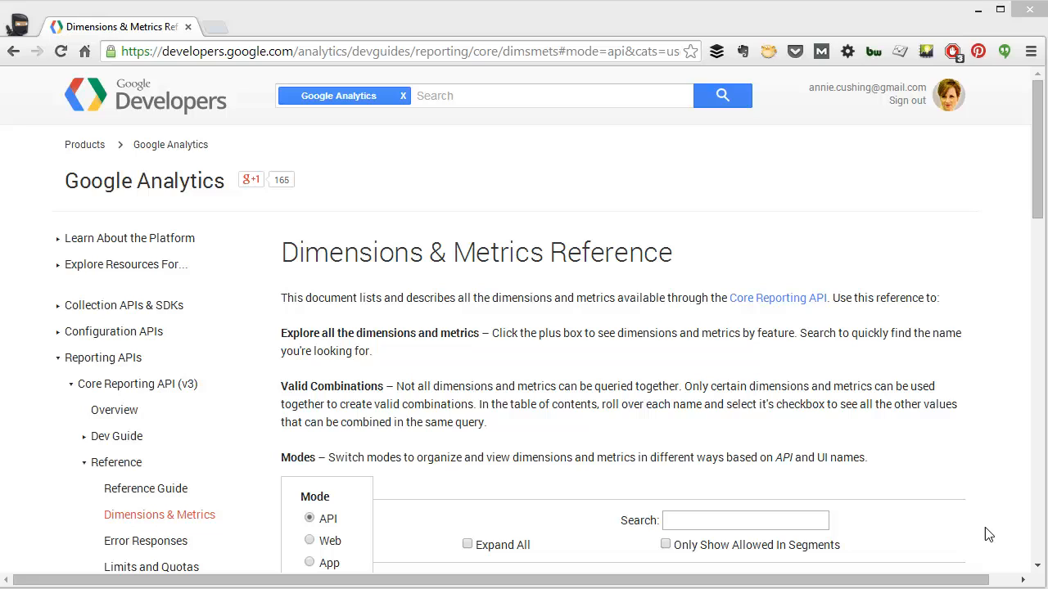
mouse_move(694, 446)
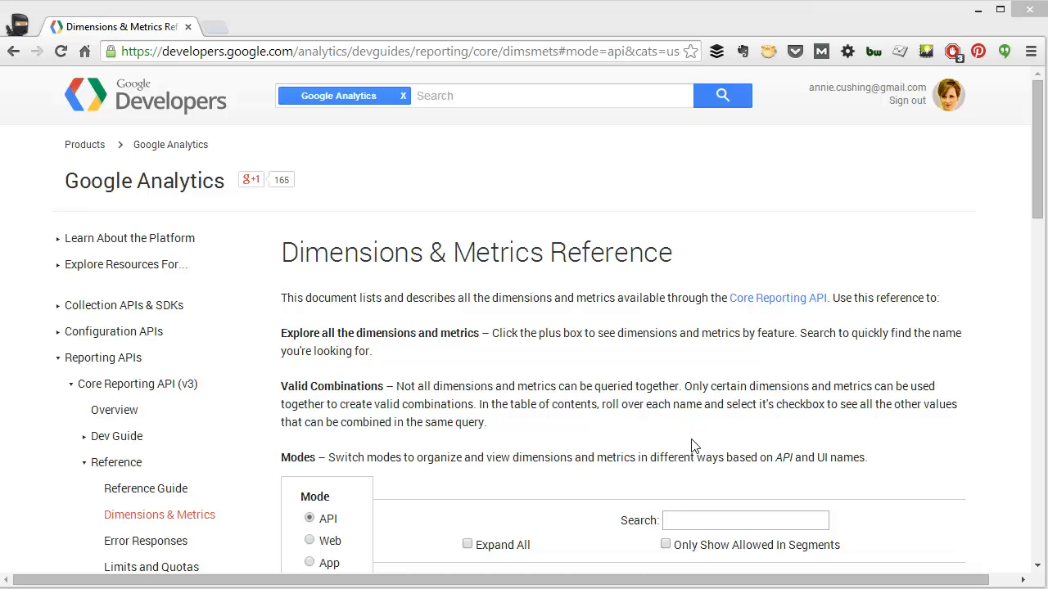
mouse_move(734, 351)
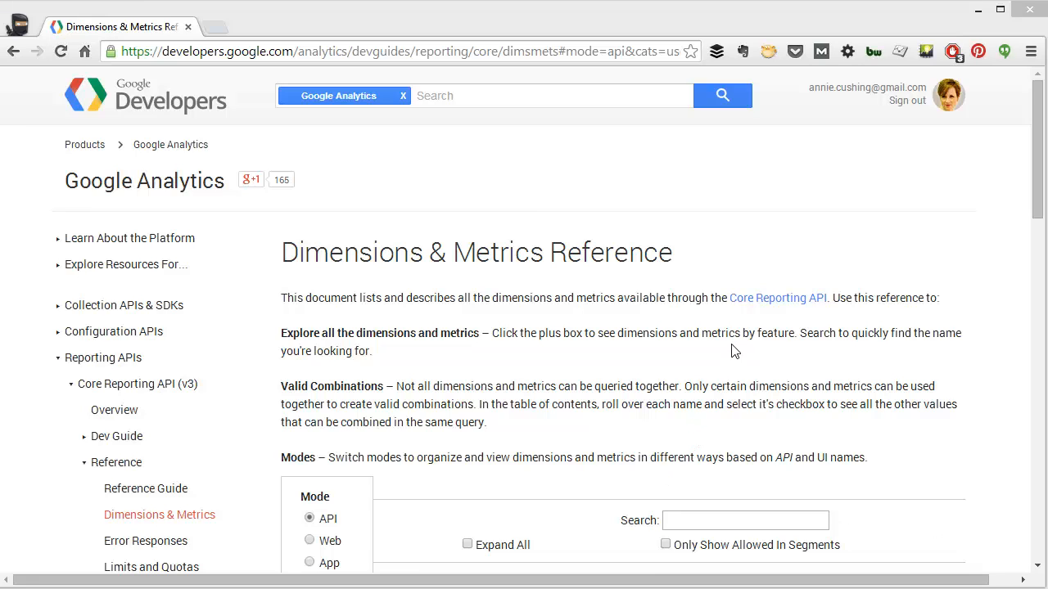
mouse_move(398, 172)
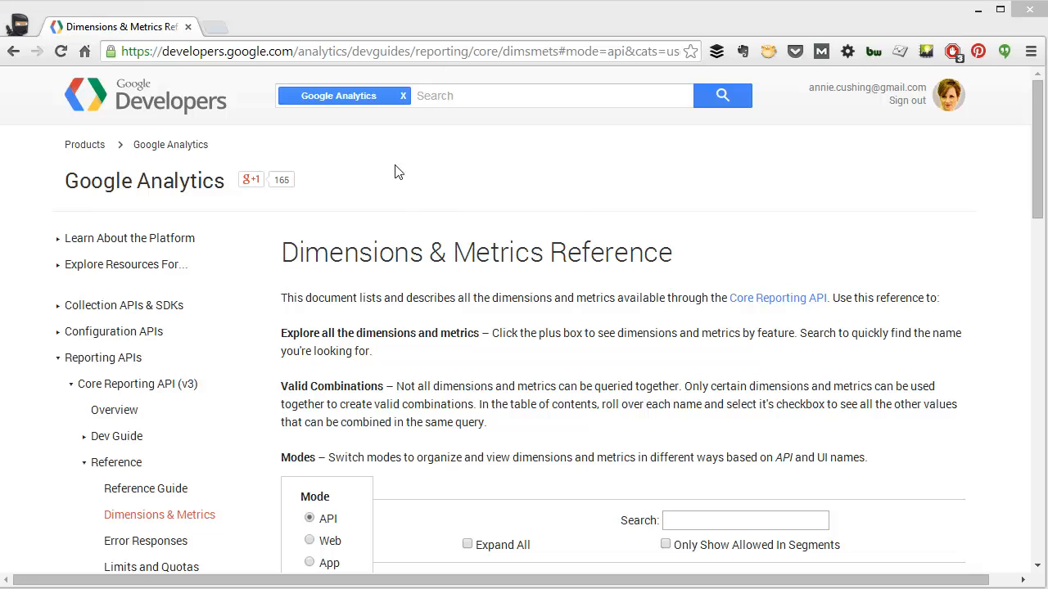
mouse_move(493, 285)
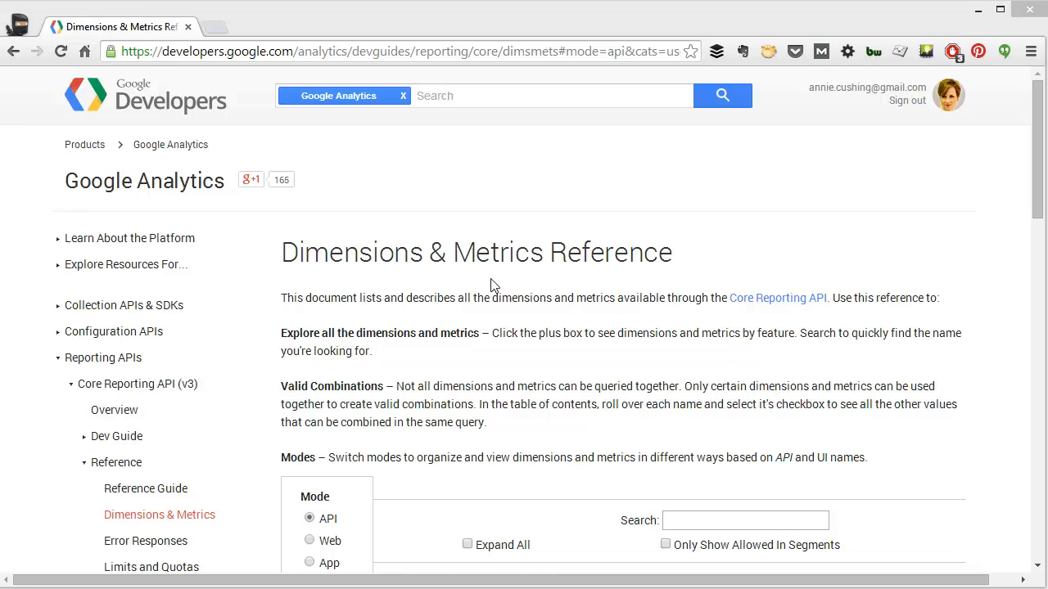
mouse_move(491, 291)
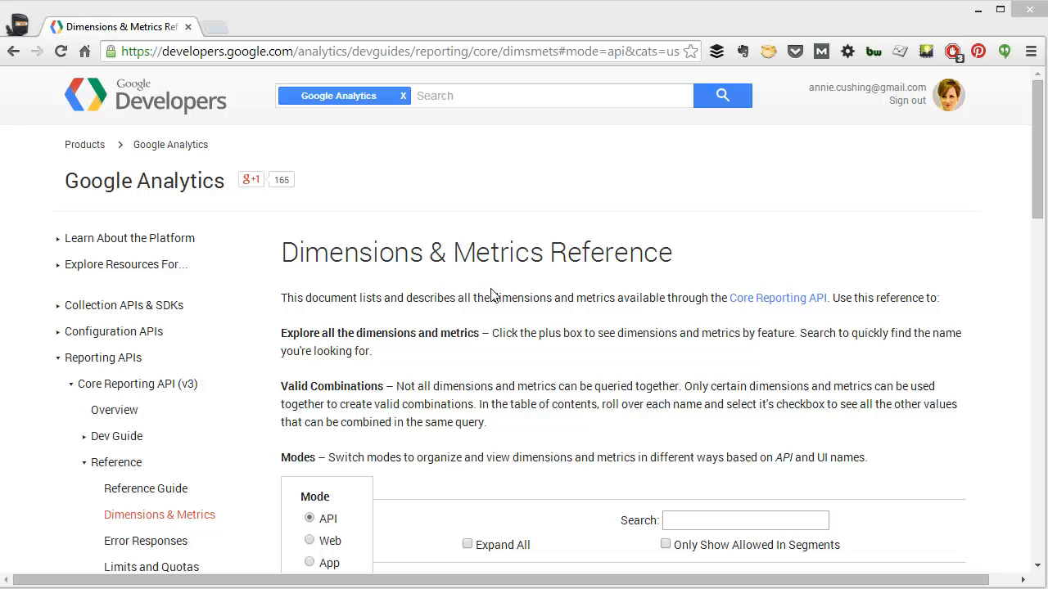
mouse_move(372, 266)
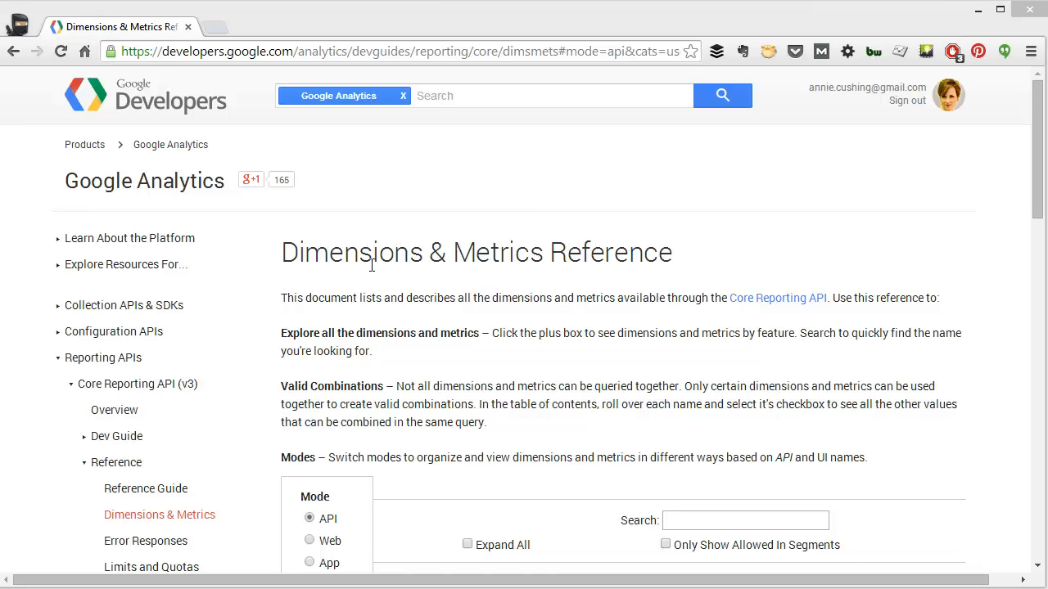
mouse_move(366, 230)
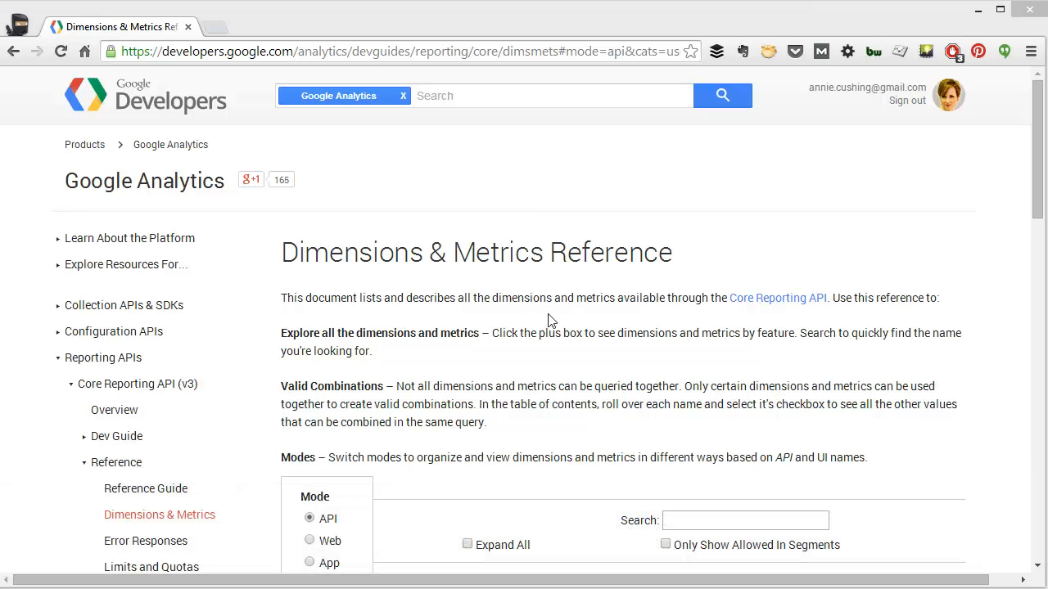
mouse_move(822, 352)
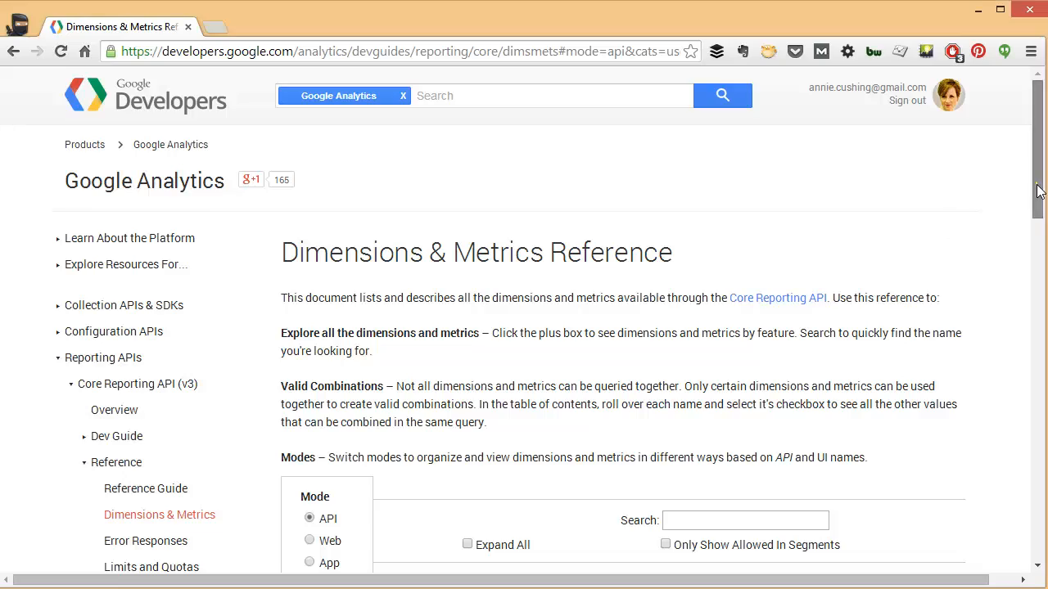
Scroll down through the expanded categories' API dimensions and metrics, then back up
scroll(down, 3)
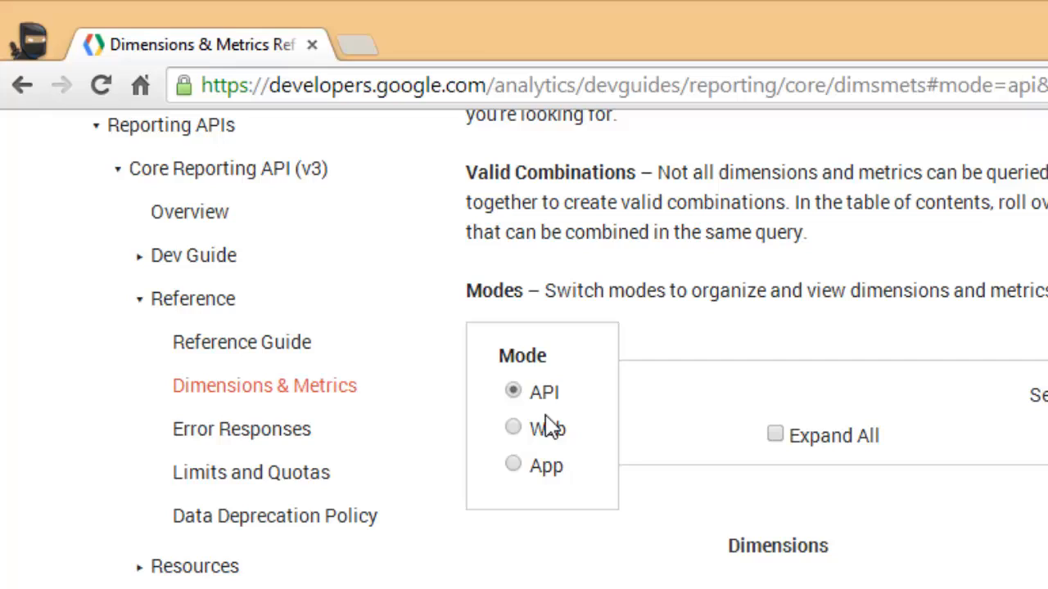
mouse_move(547, 479)
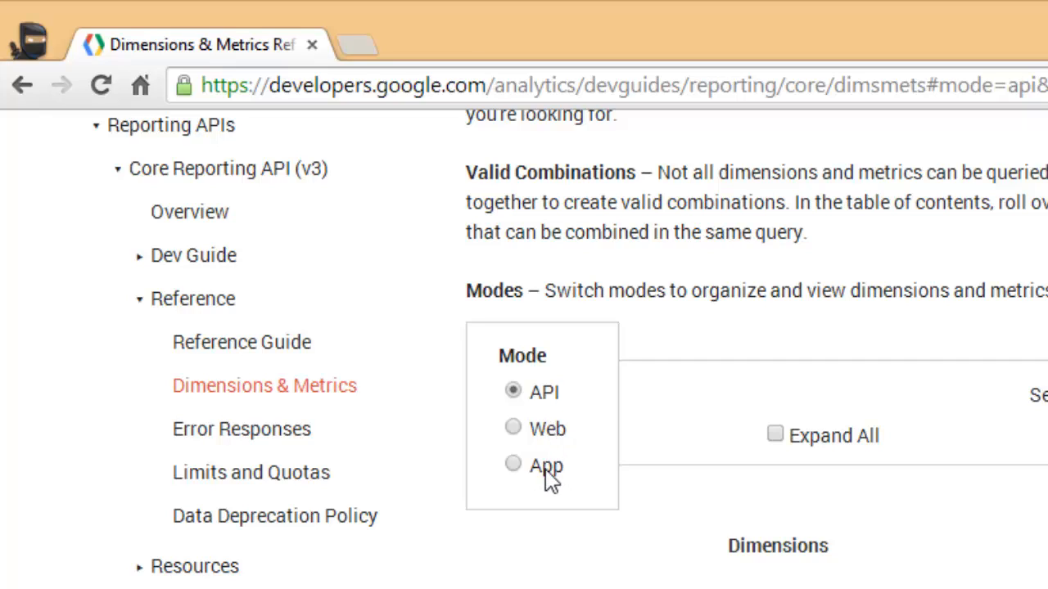
mouse_move(544, 397)
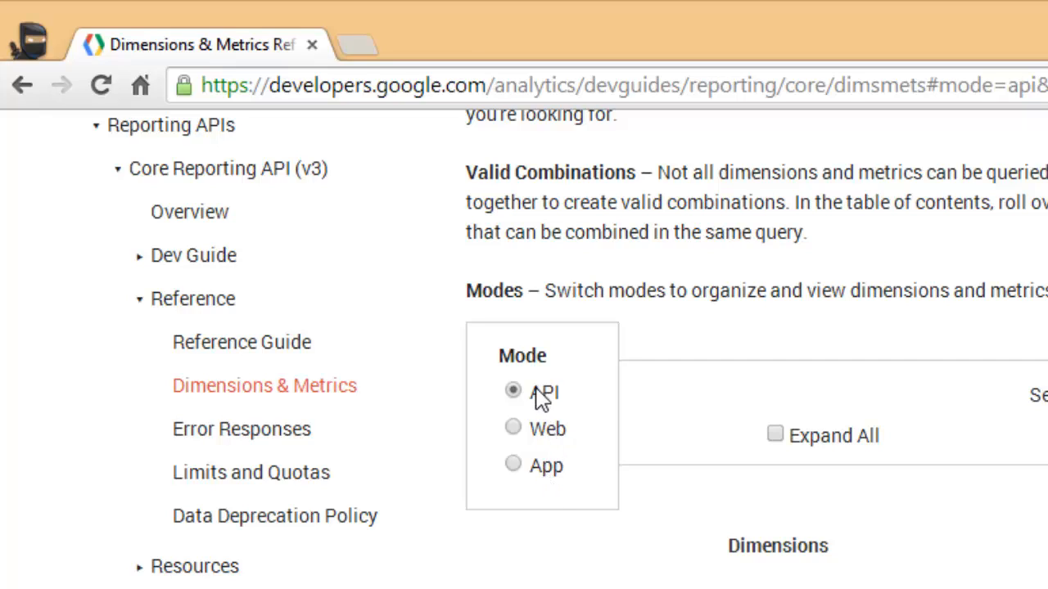
mouse_move(539, 442)
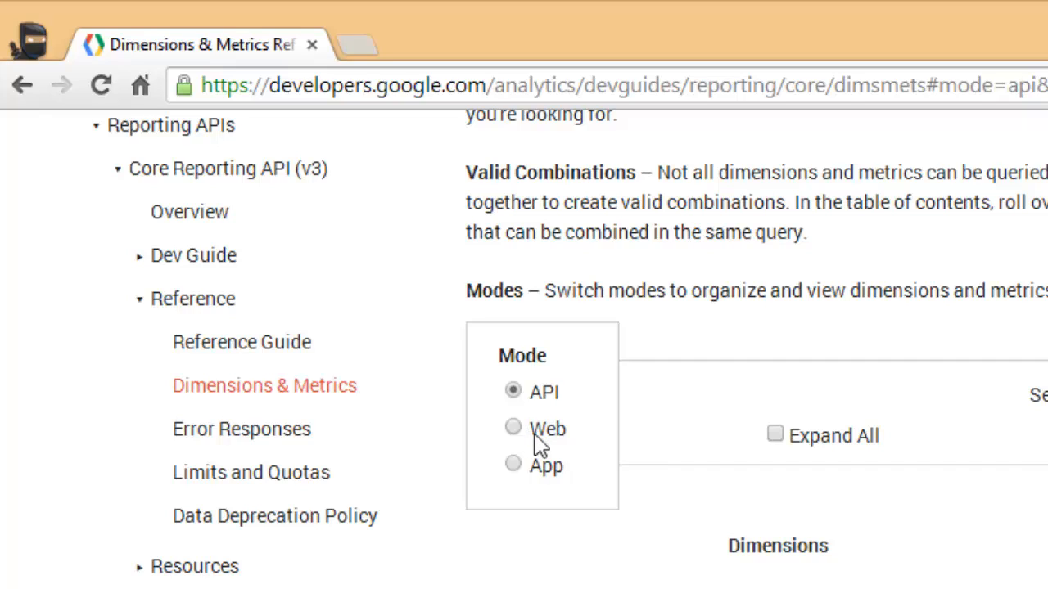
mouse_move(532, 418)
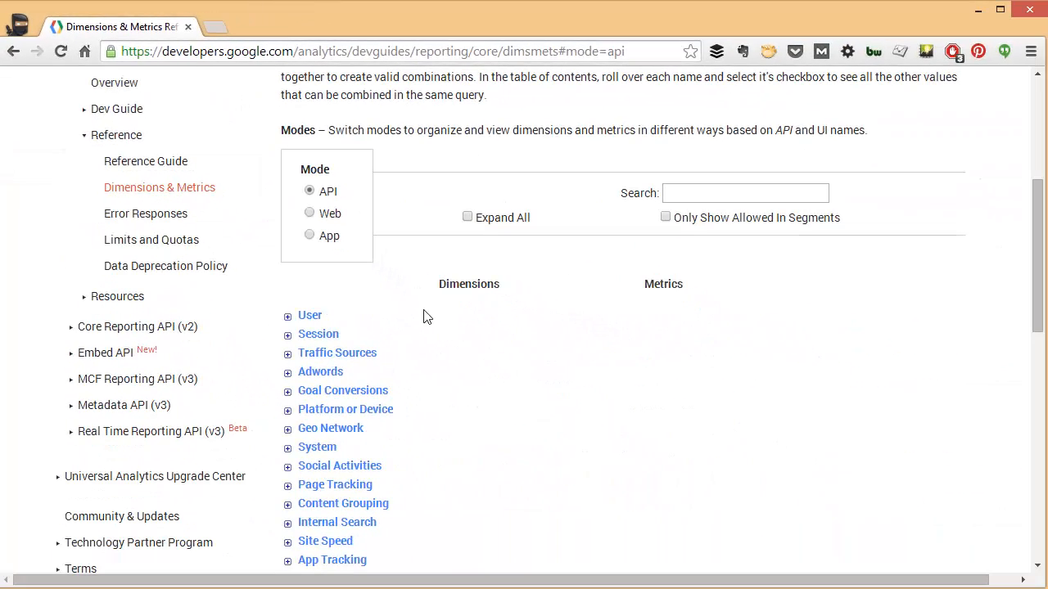
mouse_move(326, 484)
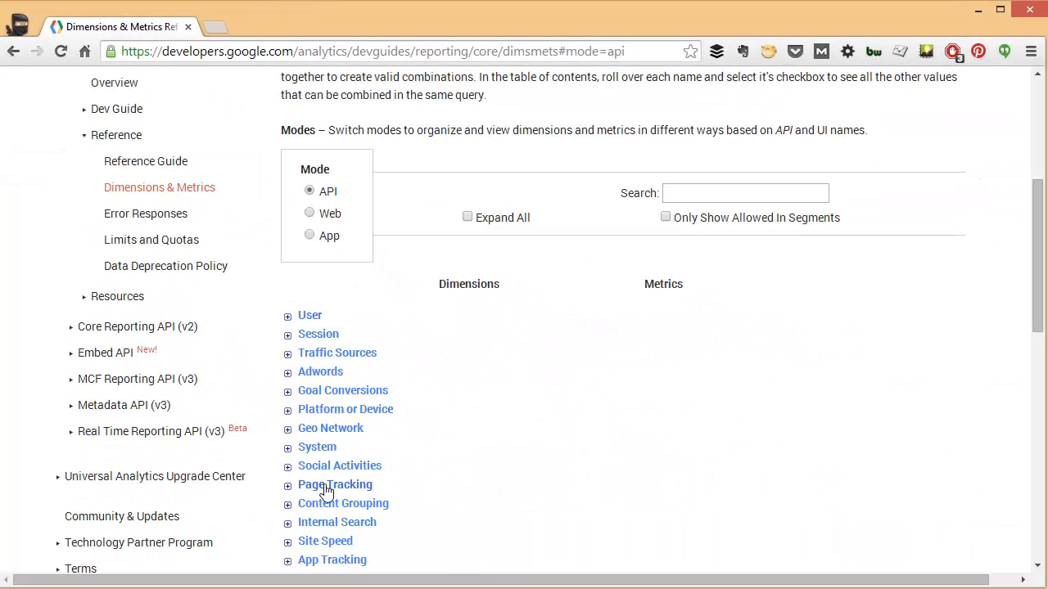
scroll(down, 3)
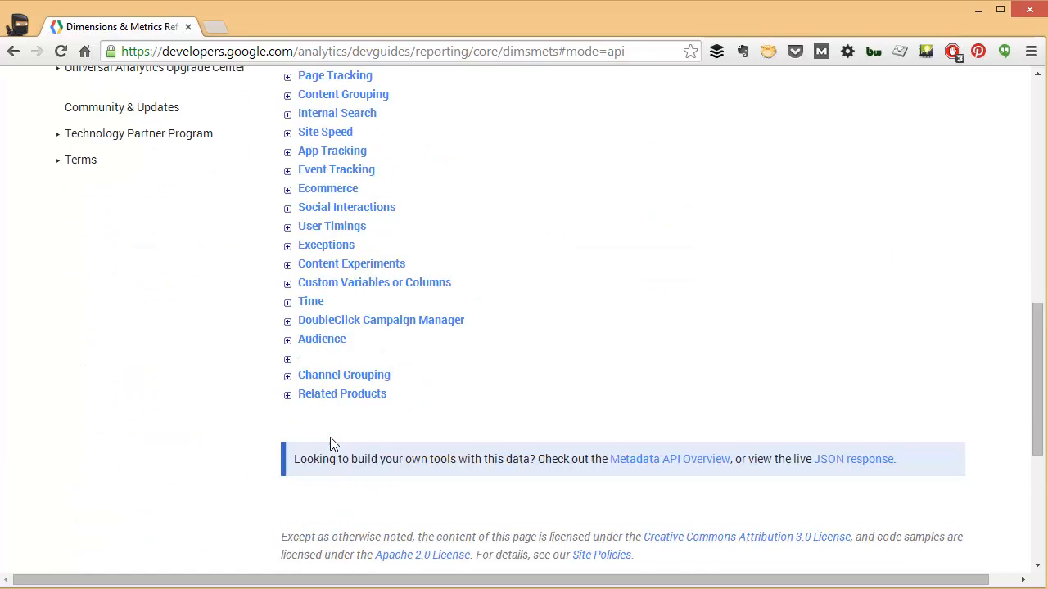
scroll(up, 3)
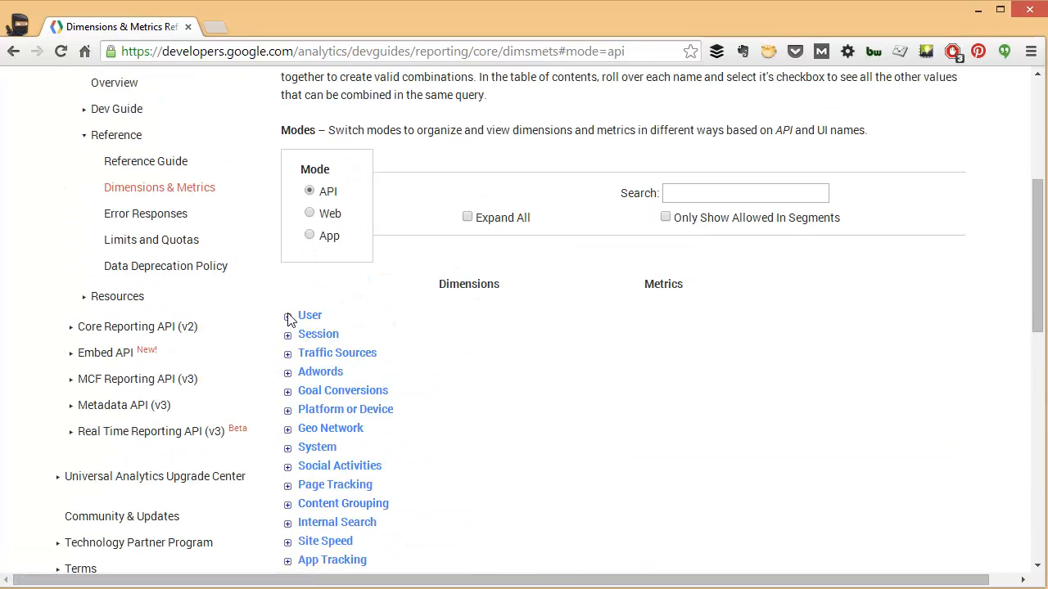
scroll(up, 3)
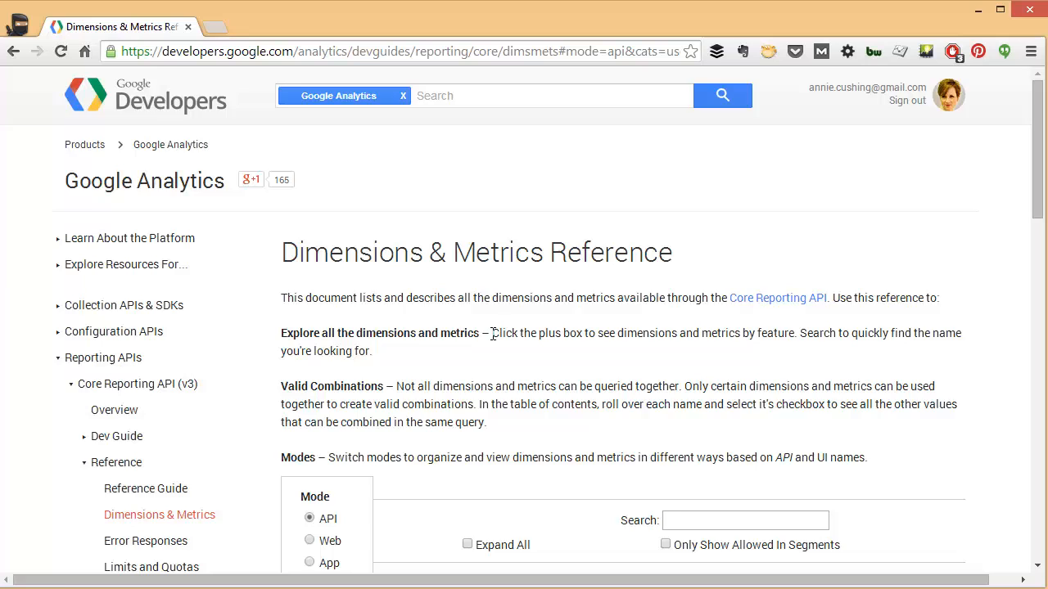
scroll(down, 3)
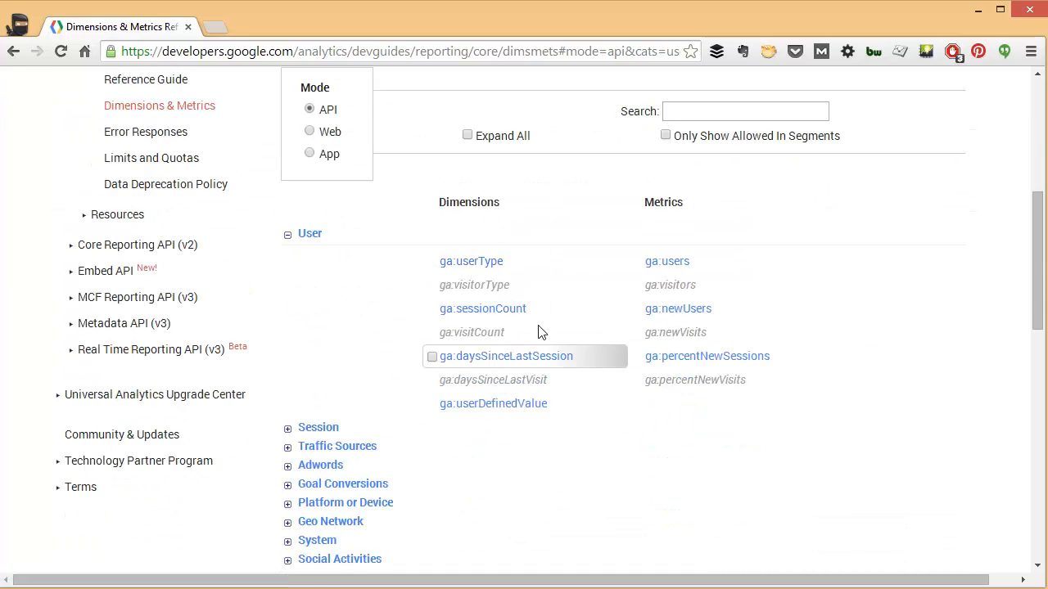
mouse_move(690, 373)
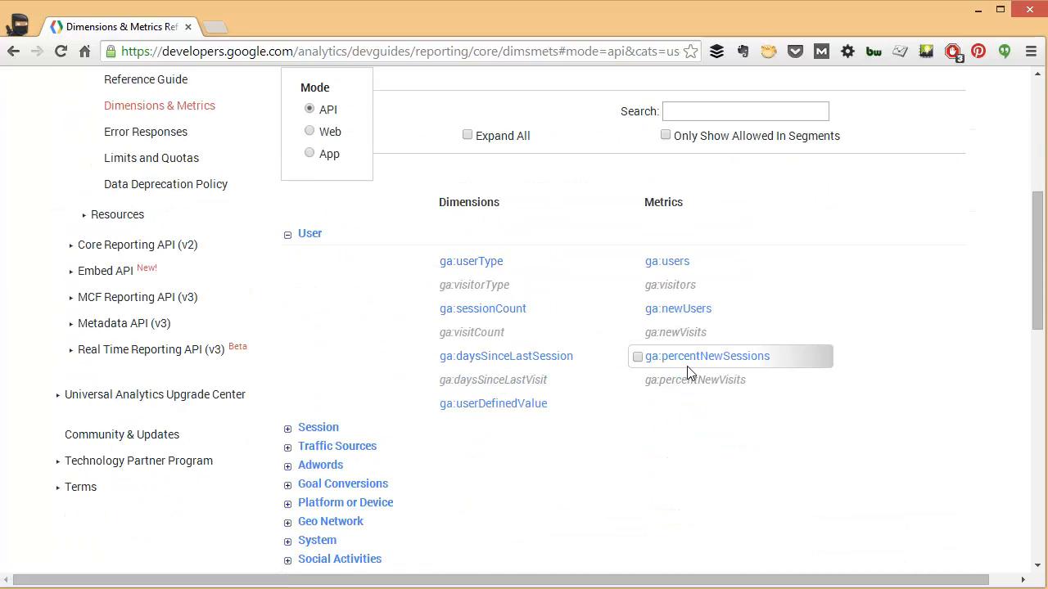
mouse_move(459, 270)
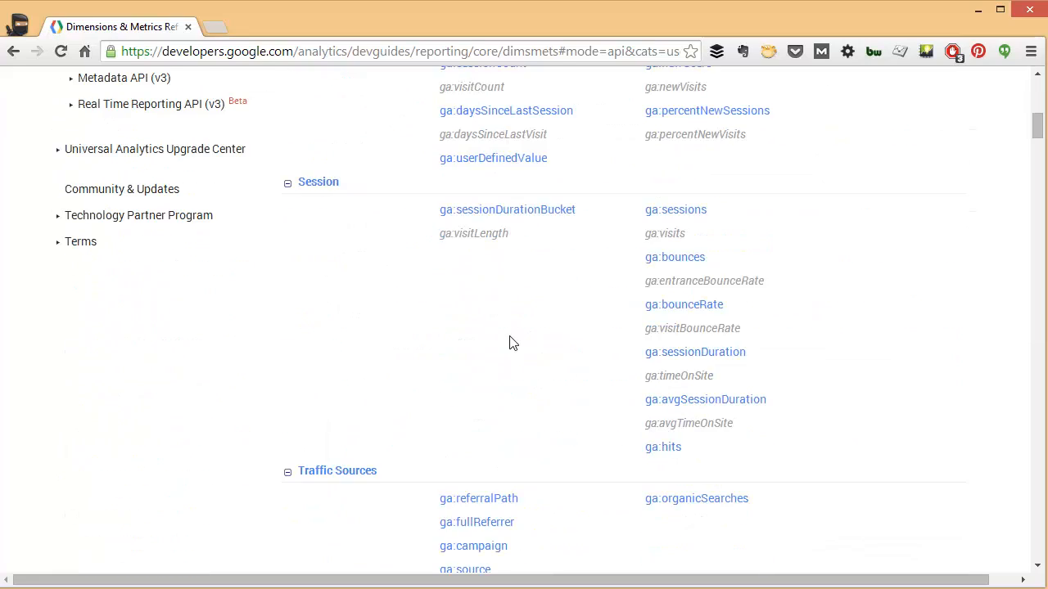
scroll(down, 3)
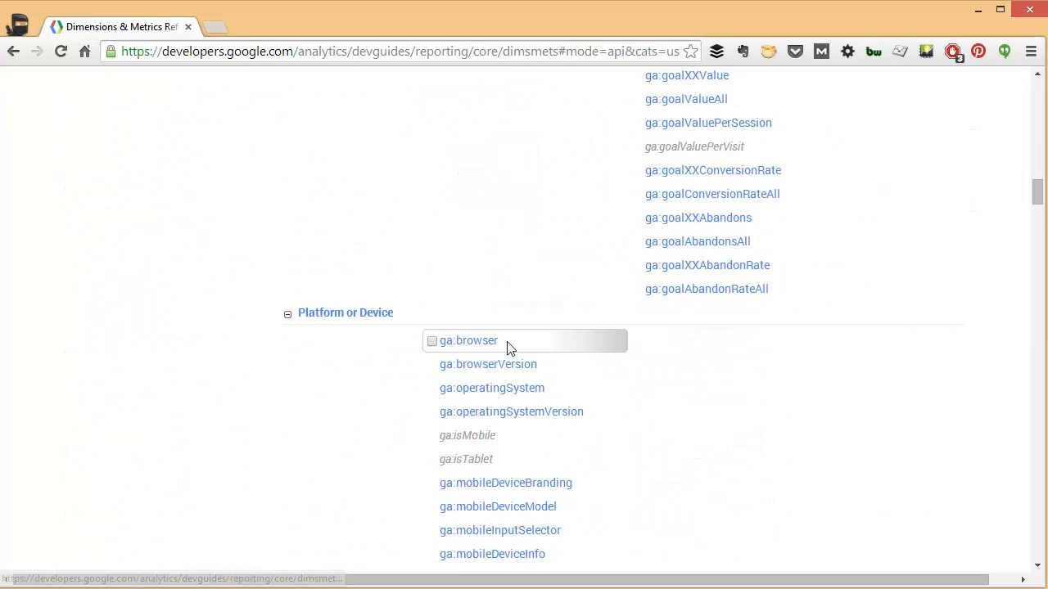
scroll(down, 3)
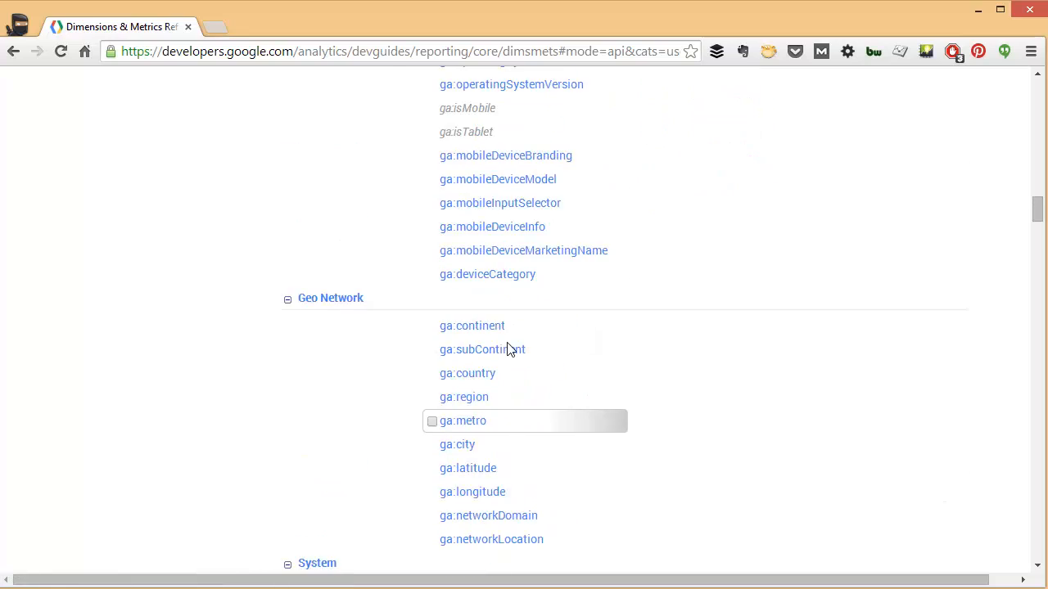
scroll(up, 3)
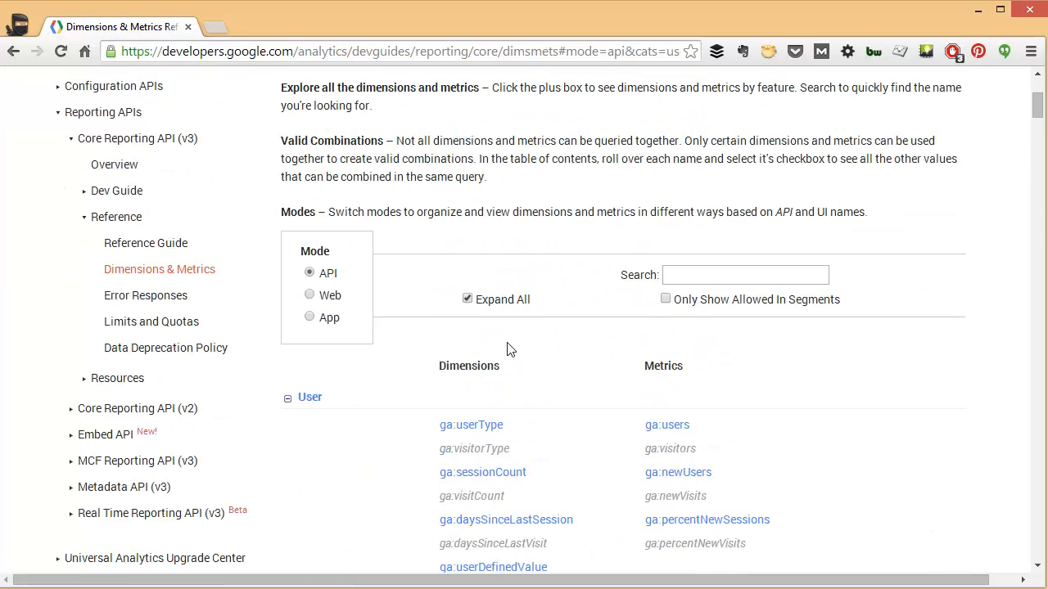
Uncheck Expand All so only category names show, and review the collapsed list
scroll(up, 3)
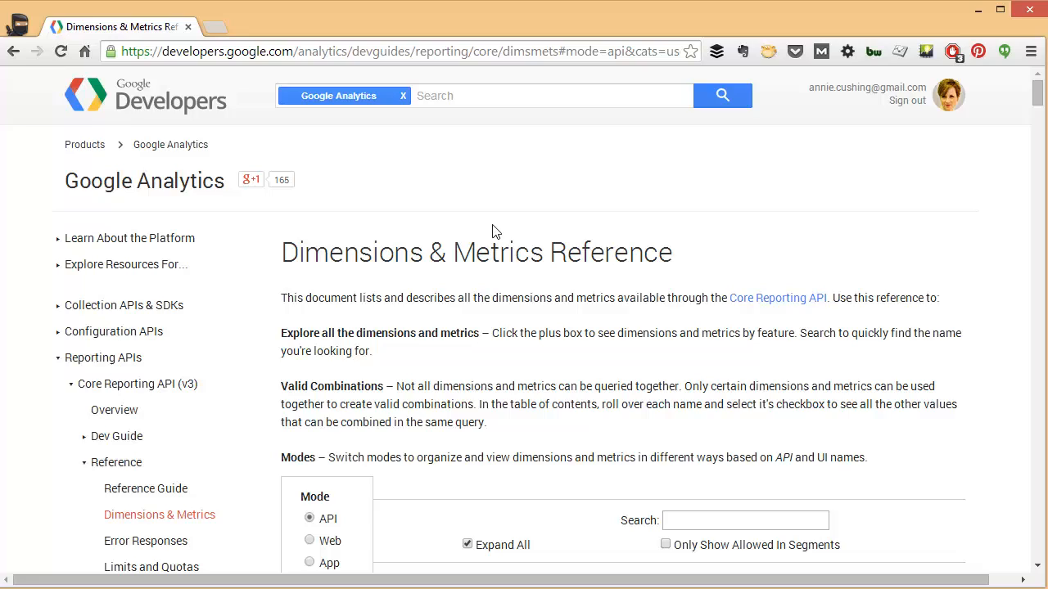
scroll(down, 3)
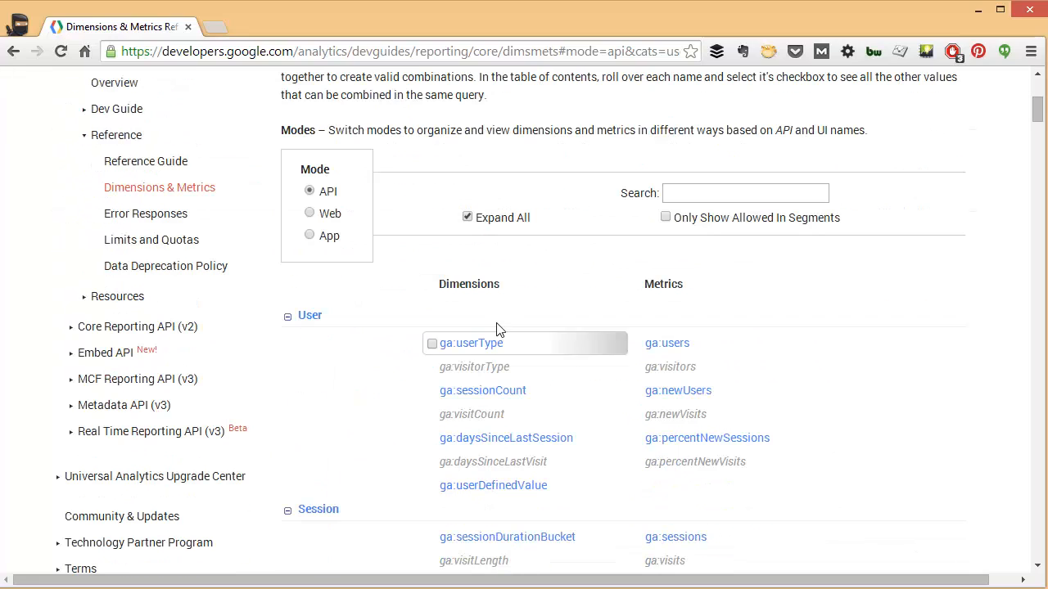
click(468, 217)
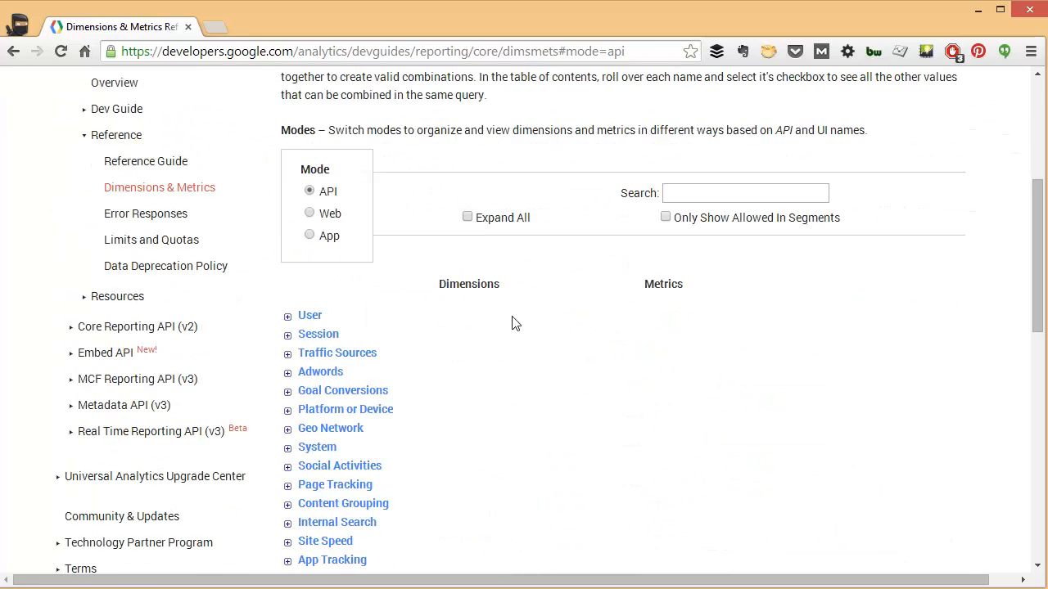
mouse_move(258, 386)
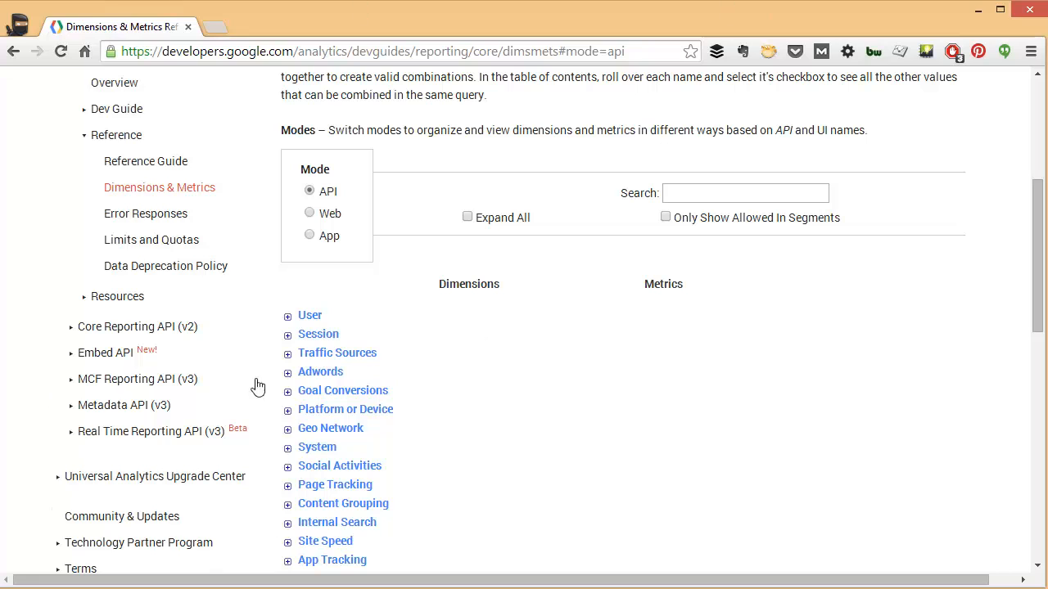
scroll(up, 3)
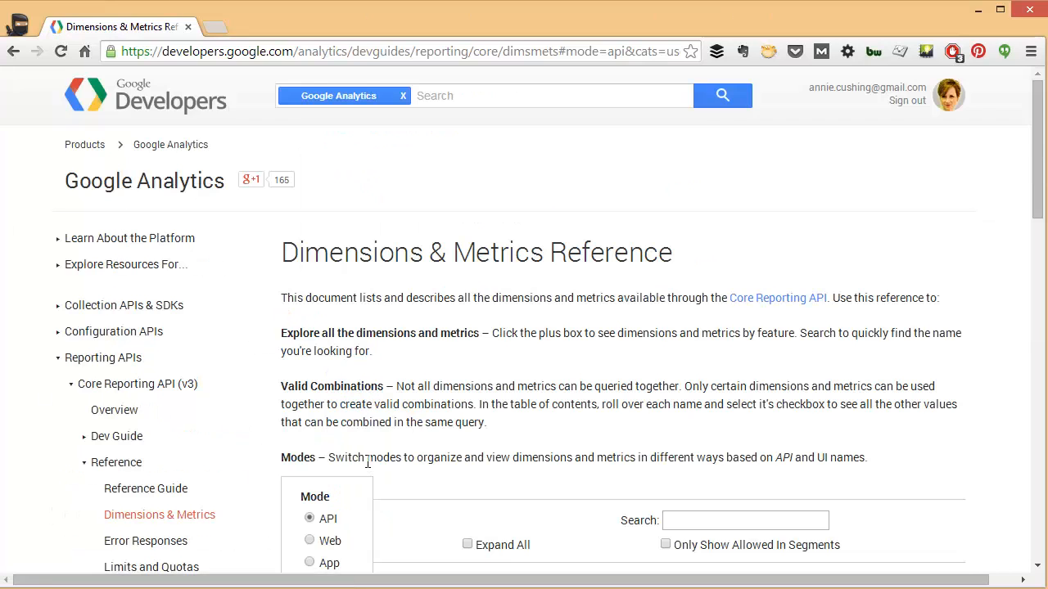
scroll(down, 3)
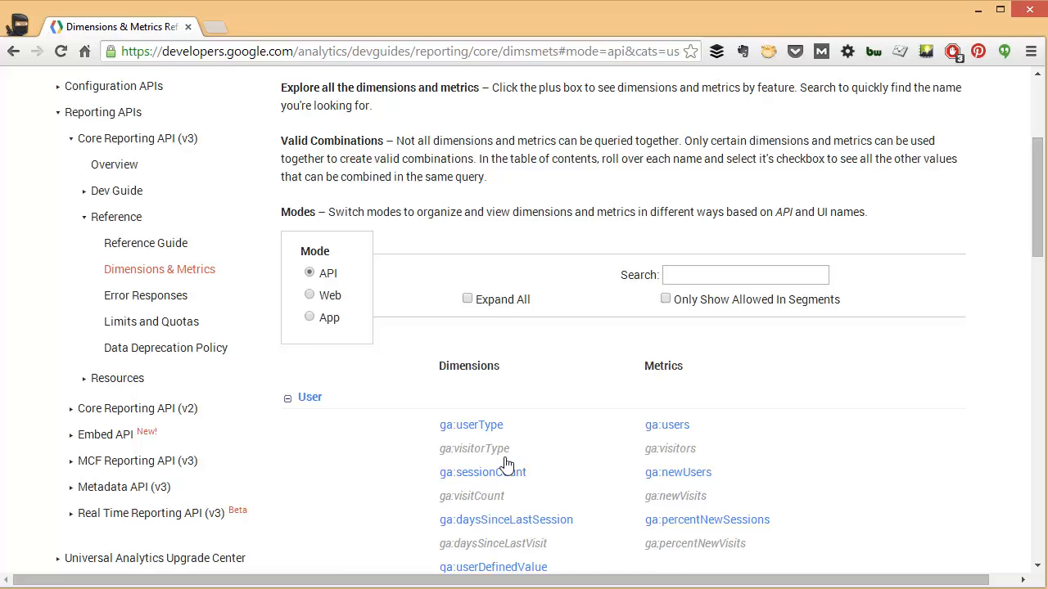
scroll(down, 3)
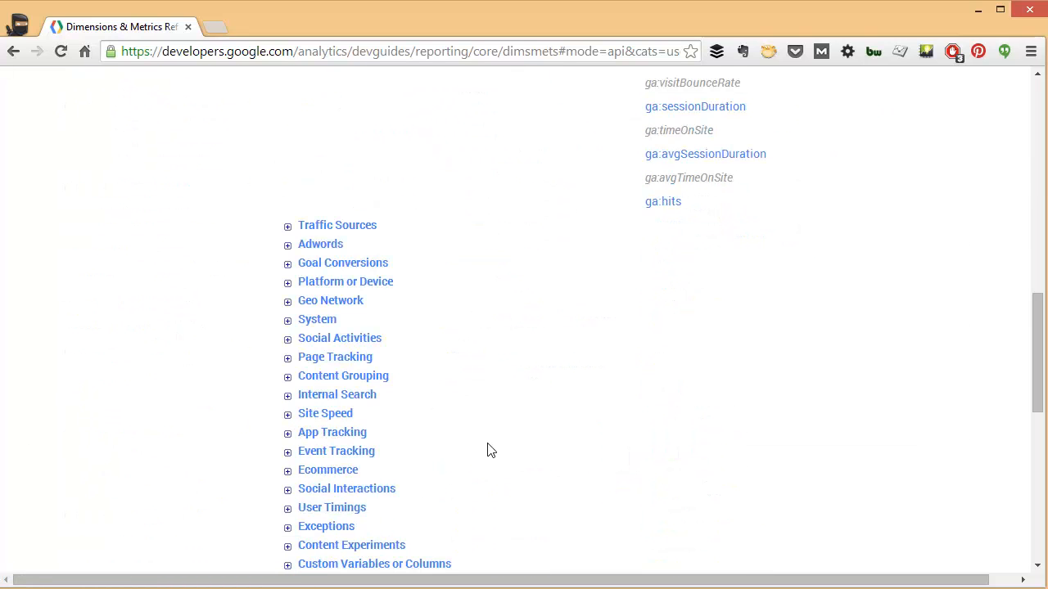
mouse_move(503, 457)
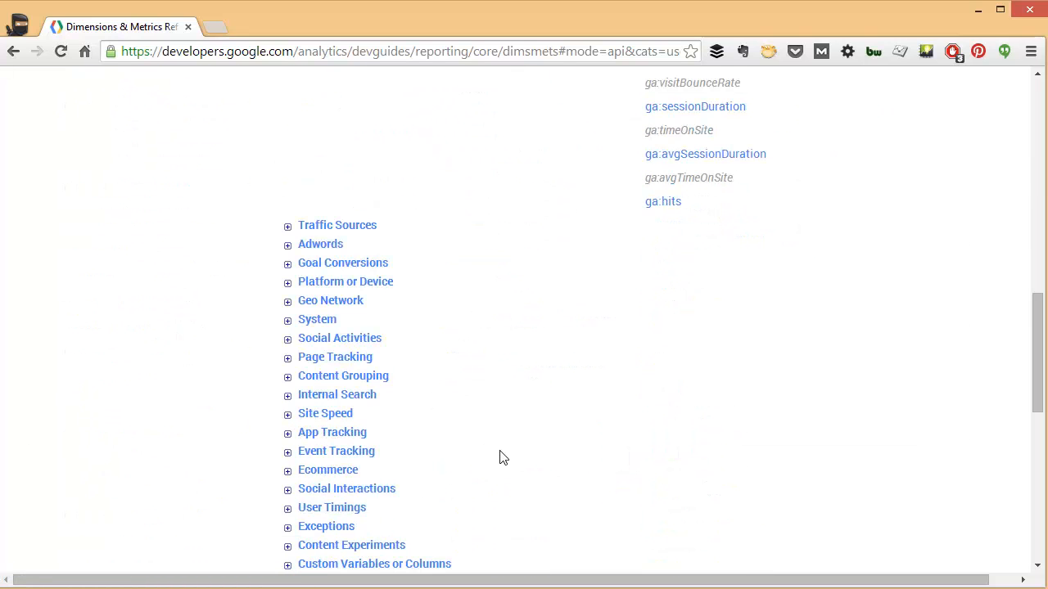
scroll(up, 3)
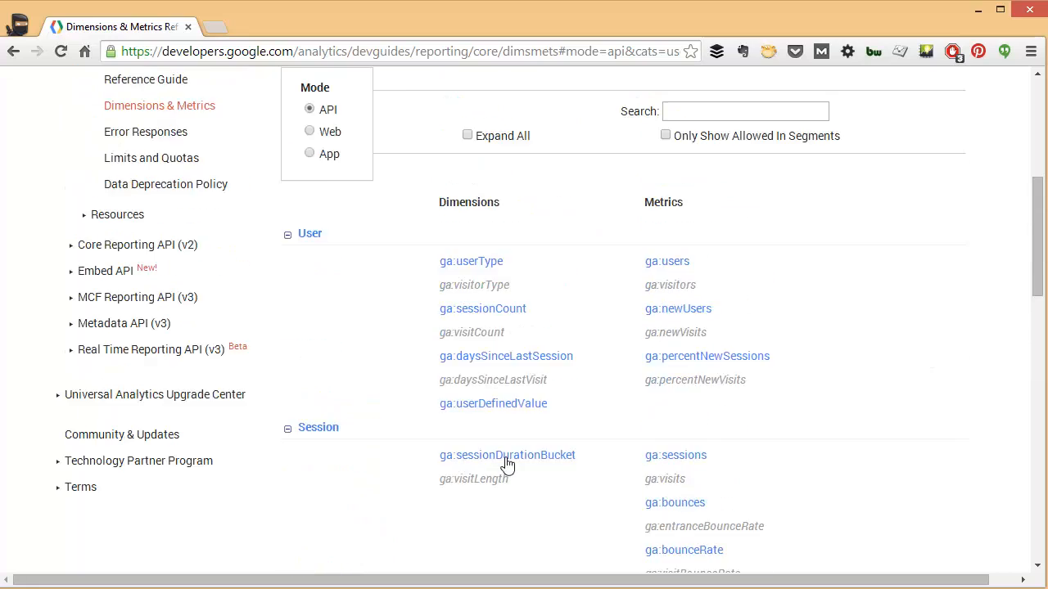
scroll(up, 3)
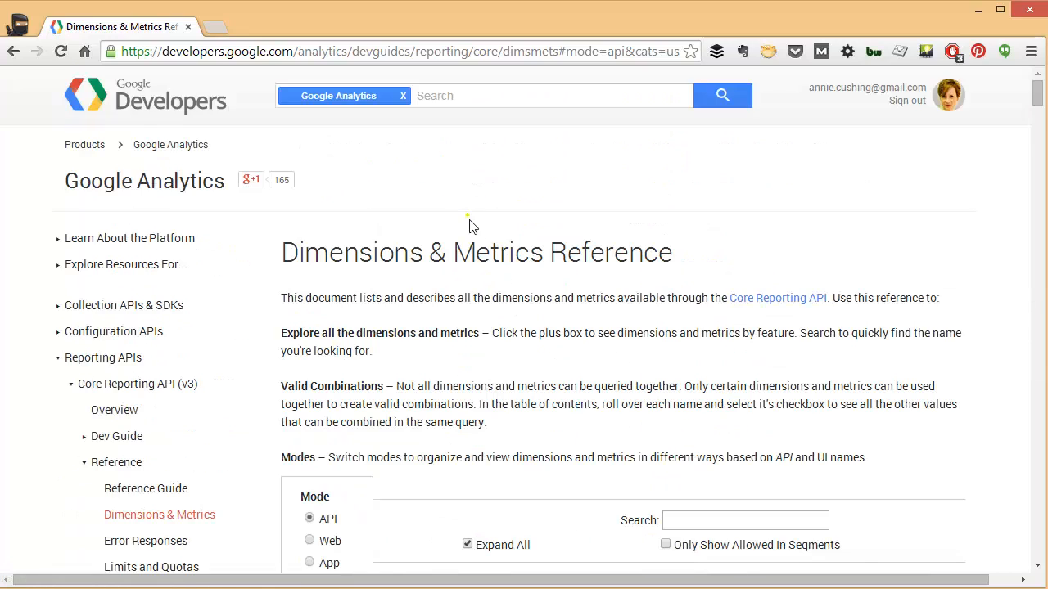
scroll(down, 3)
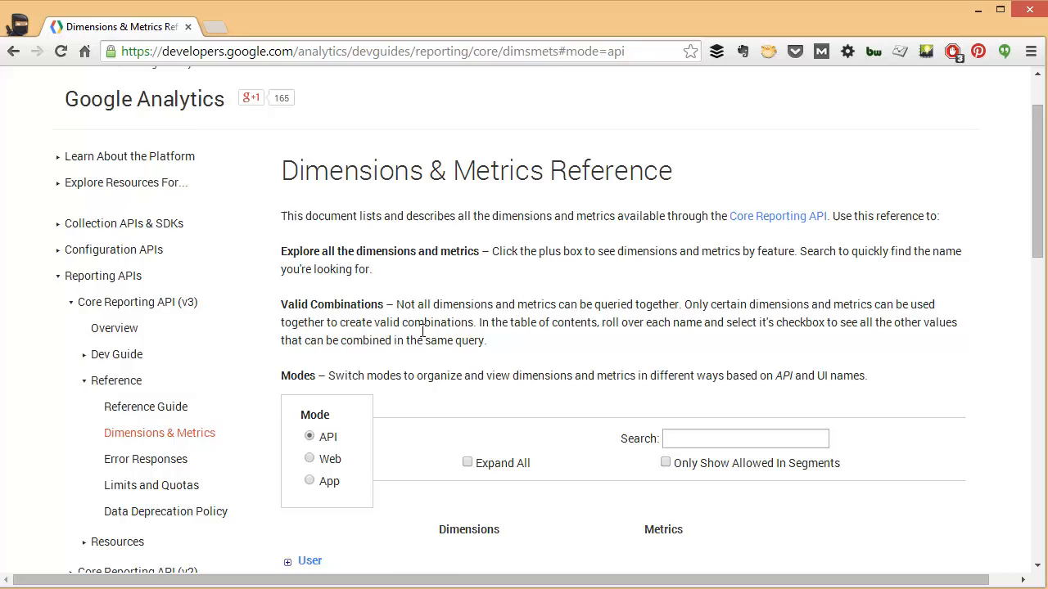
Search the reference for 'social' and review the Traffic Sources and Social results
scroll(down, 3)
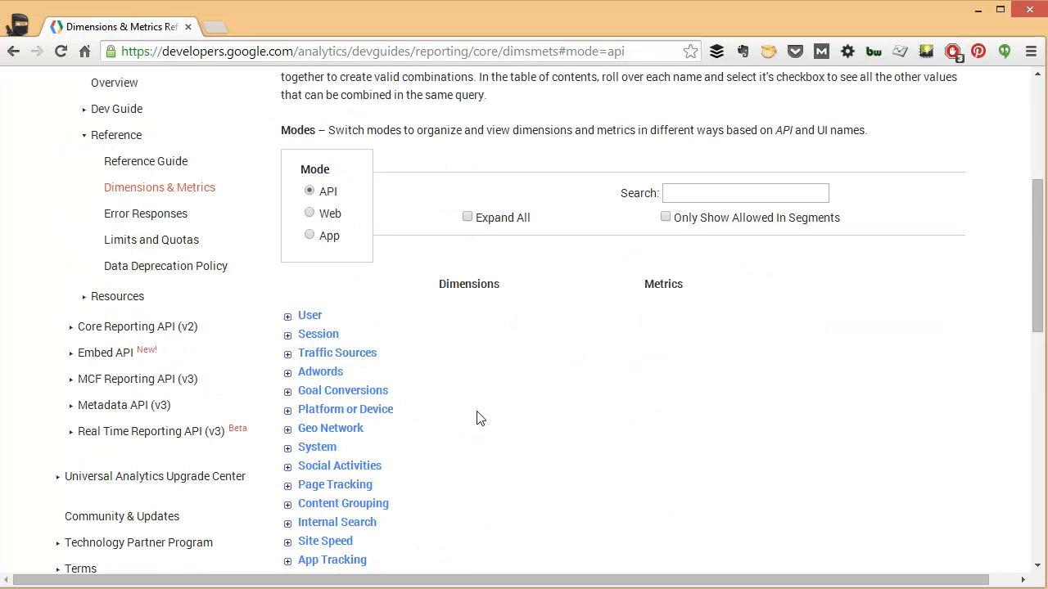
click(745, 193)
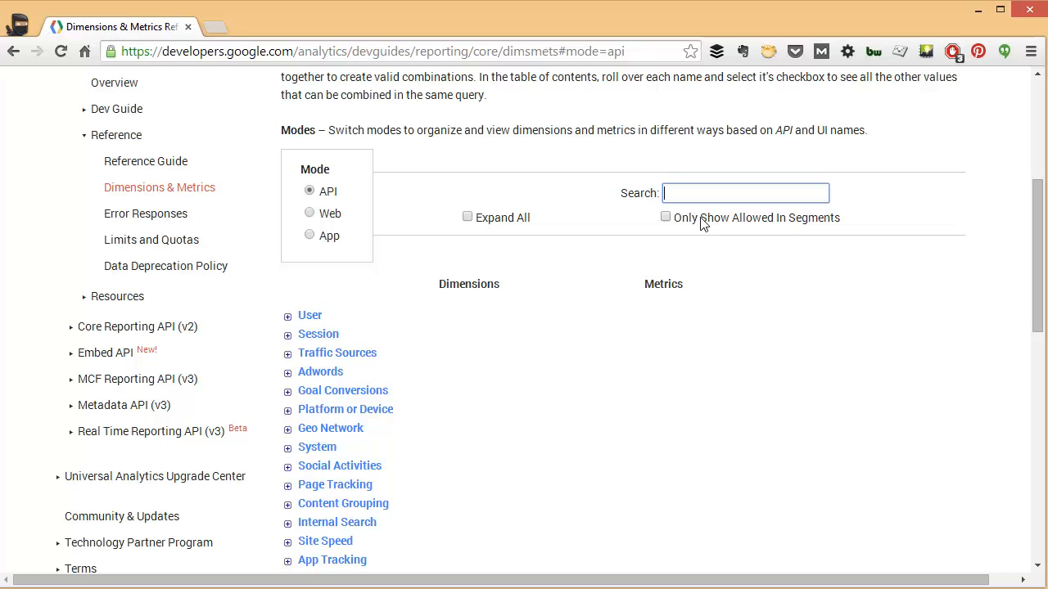
text(s)
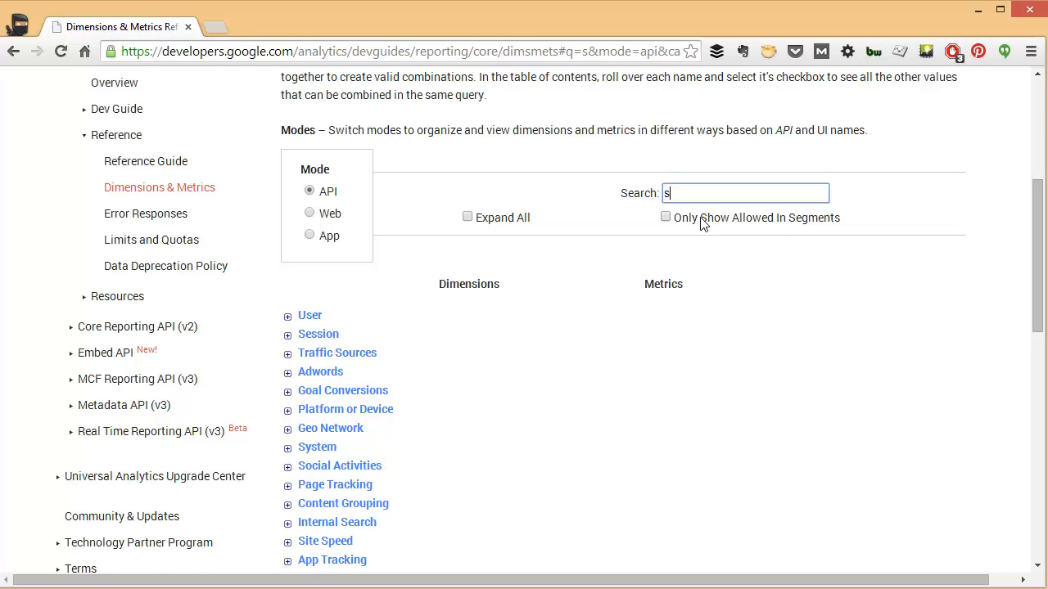
text(ocial)
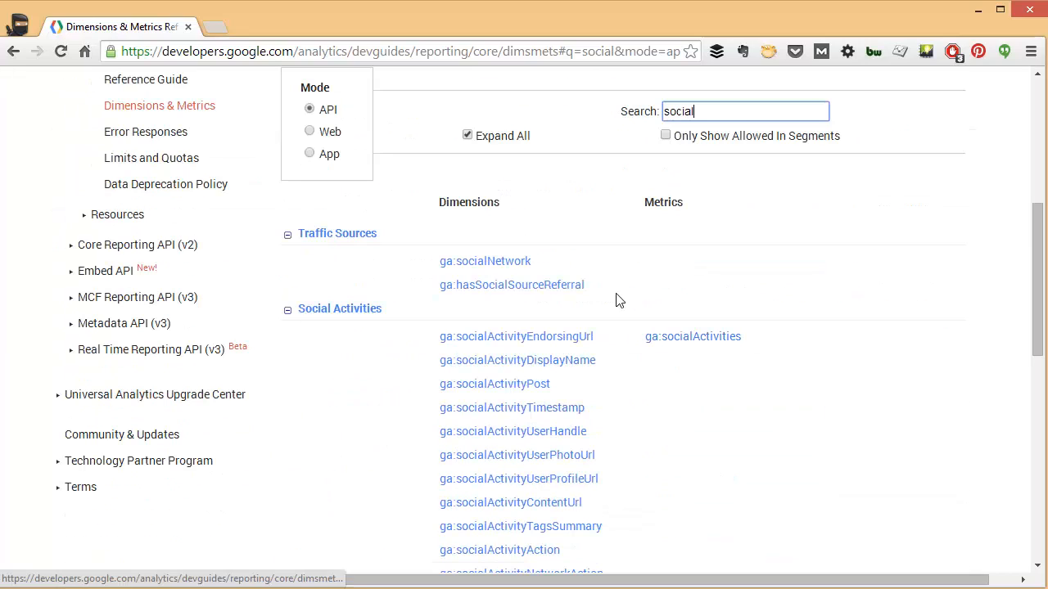
scroll(down, 3)
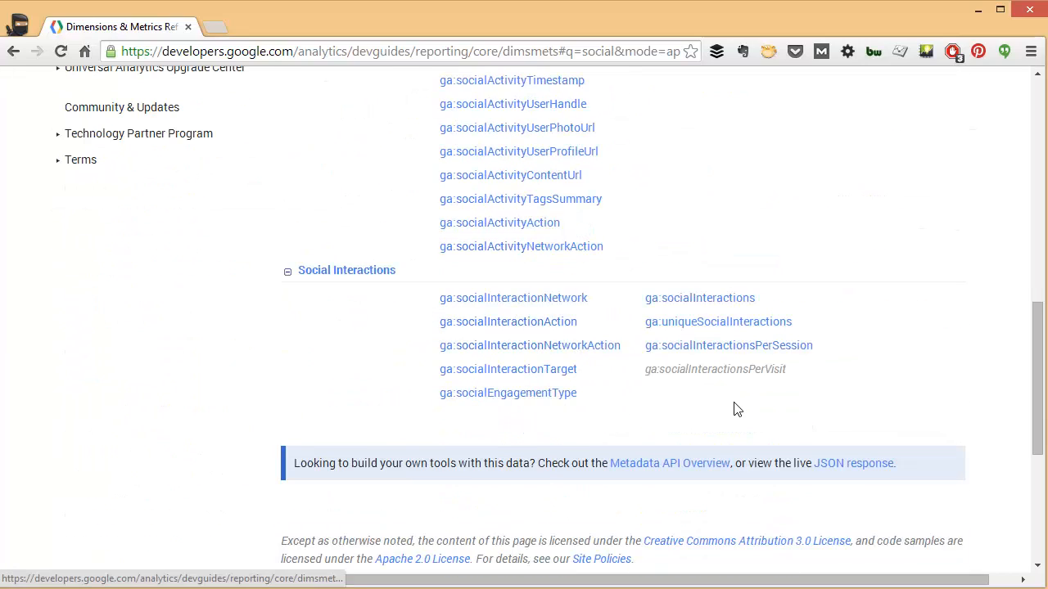
scroll(up, 3)
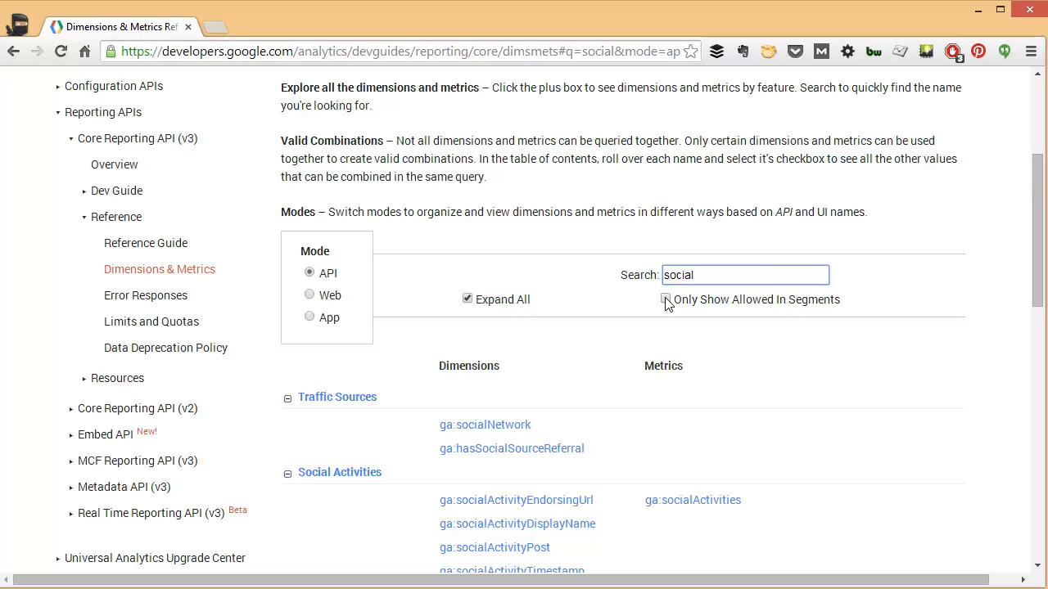
click(667, 299)
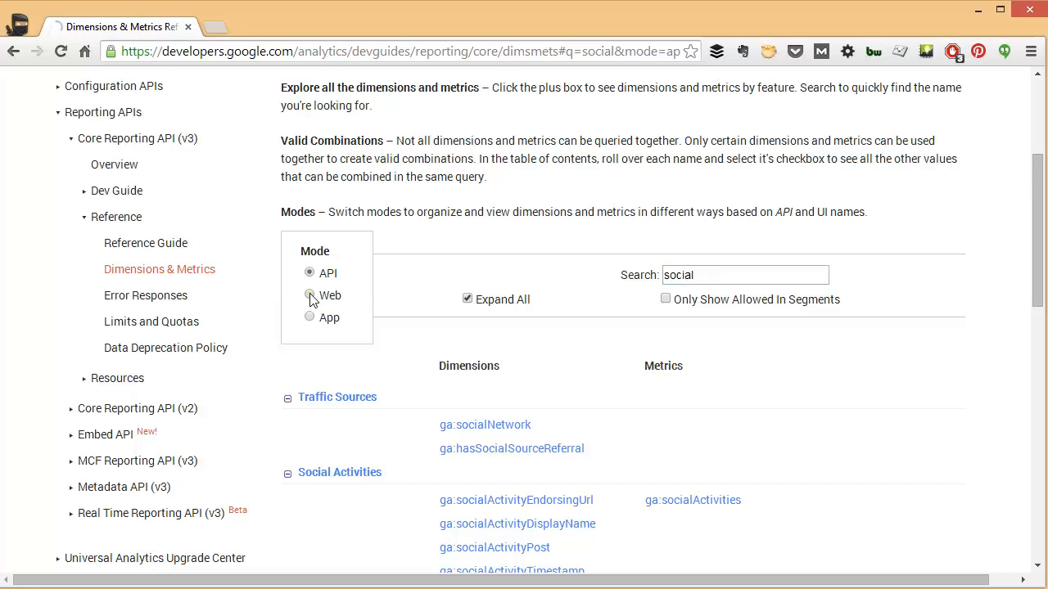
Switch Mode to Web and review the social entries with their Web view names
click(309, 296)
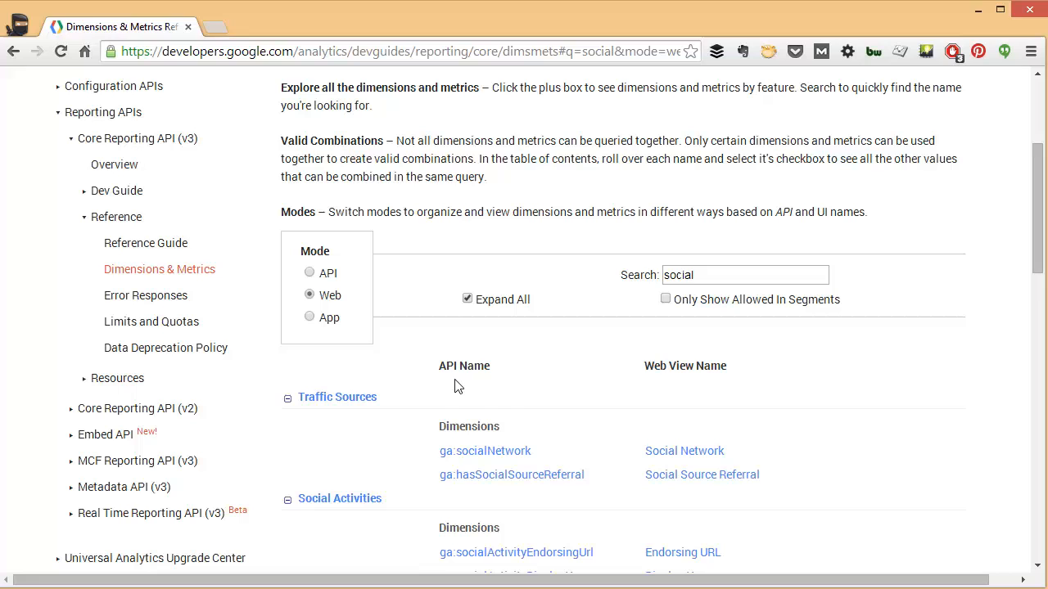
scroll(down, 3)
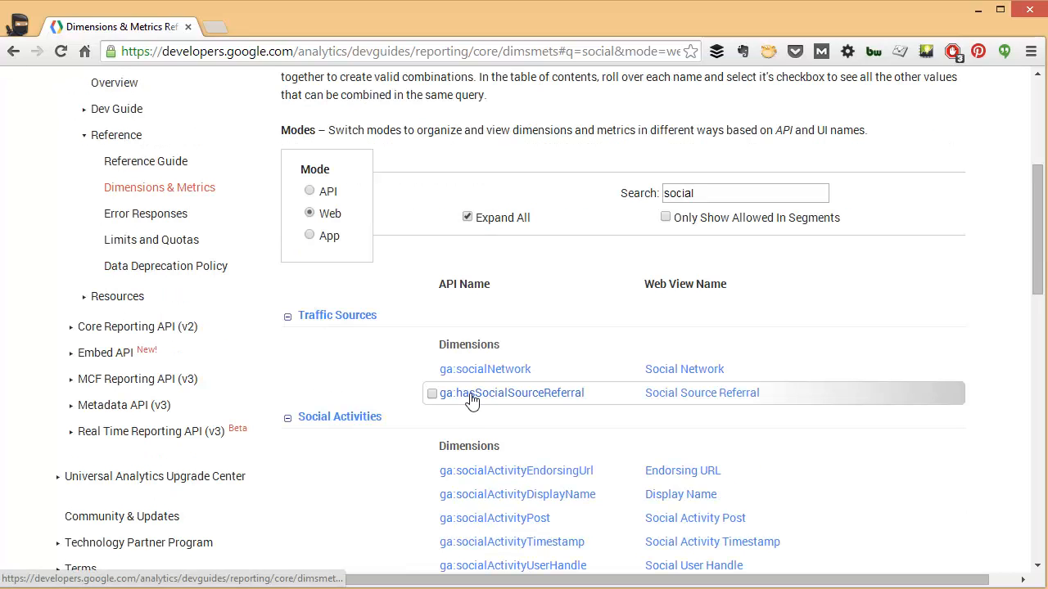
mouse_move(520, 299)
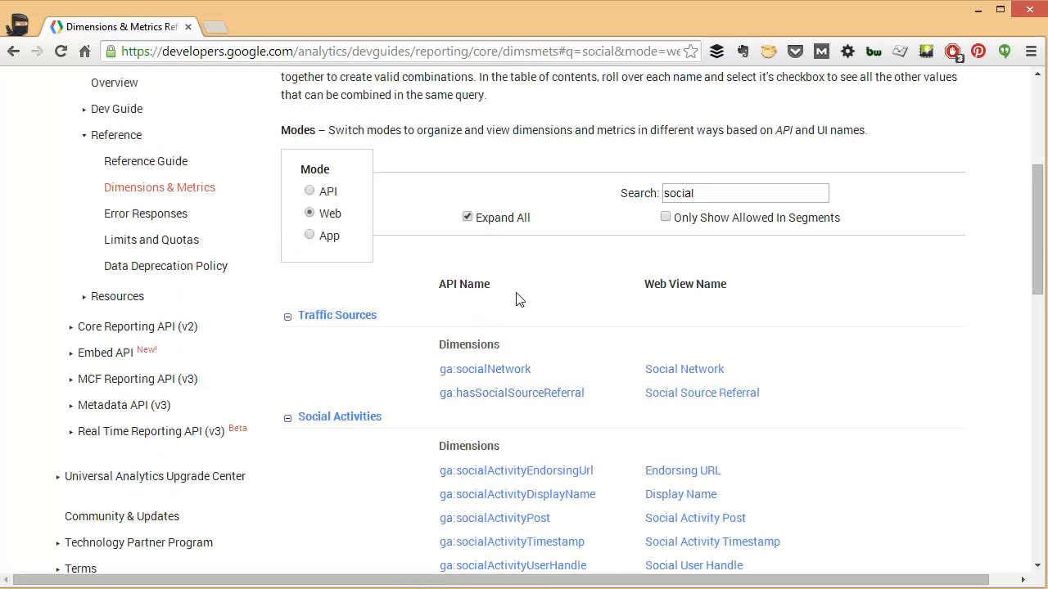
mouse_move(508, 344)
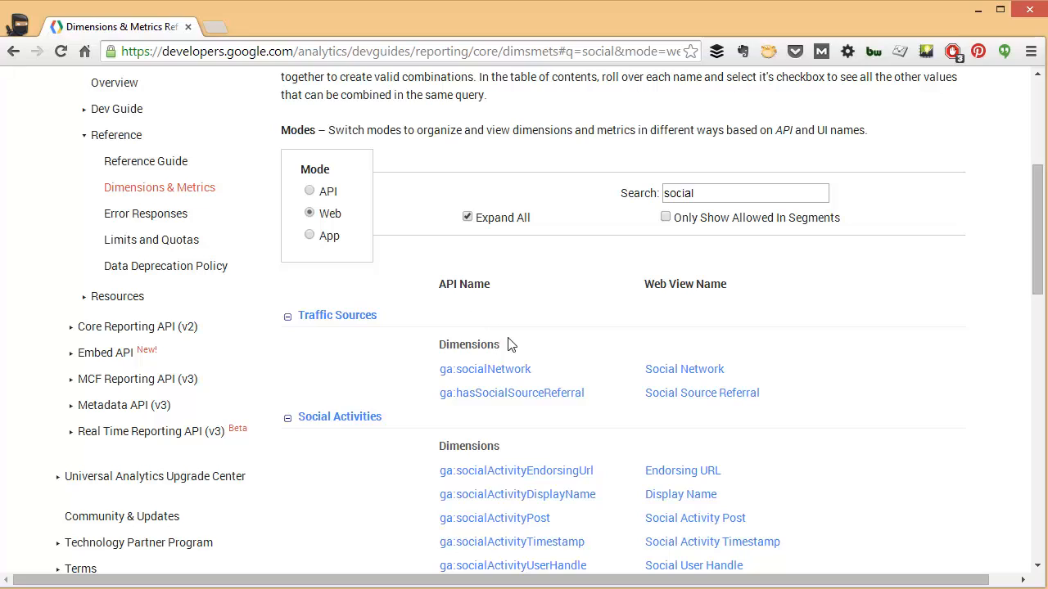
mouse_move(702, 309)
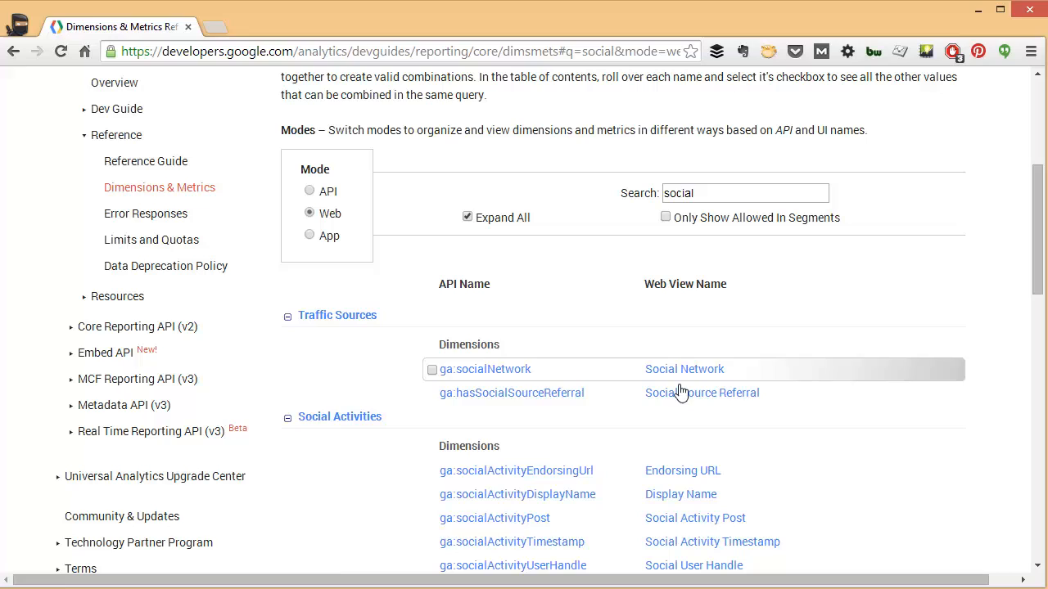
mouse_move(679, 393)
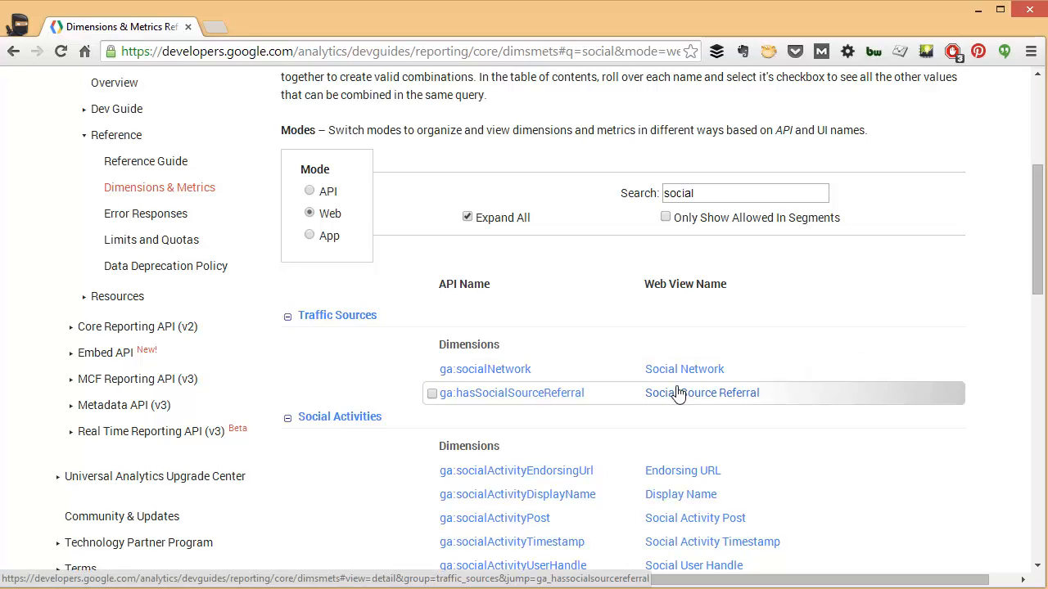
mouse_move(478, 333)
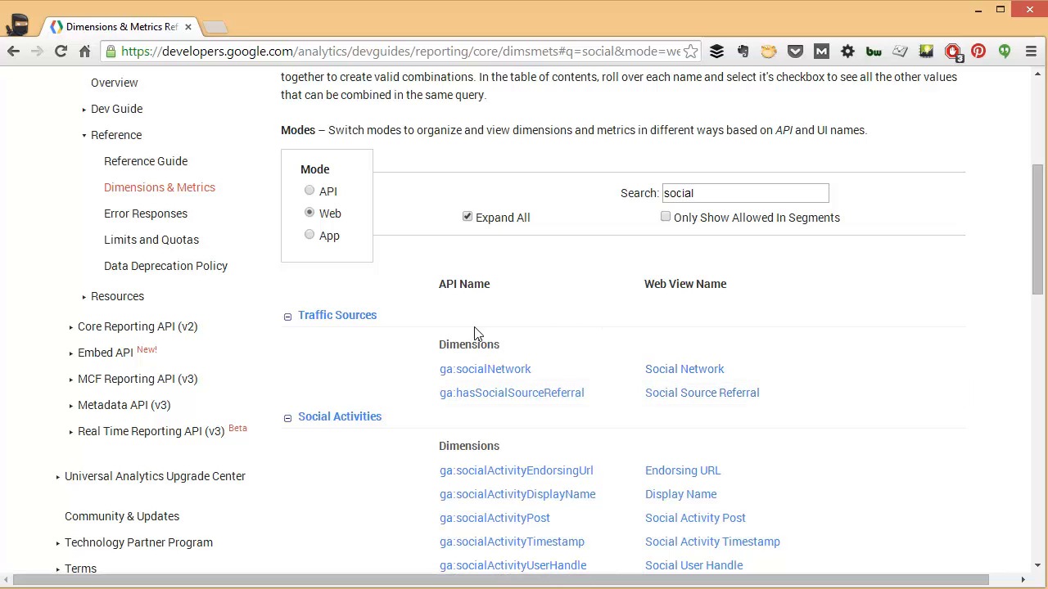
mouse_move(471, 393)
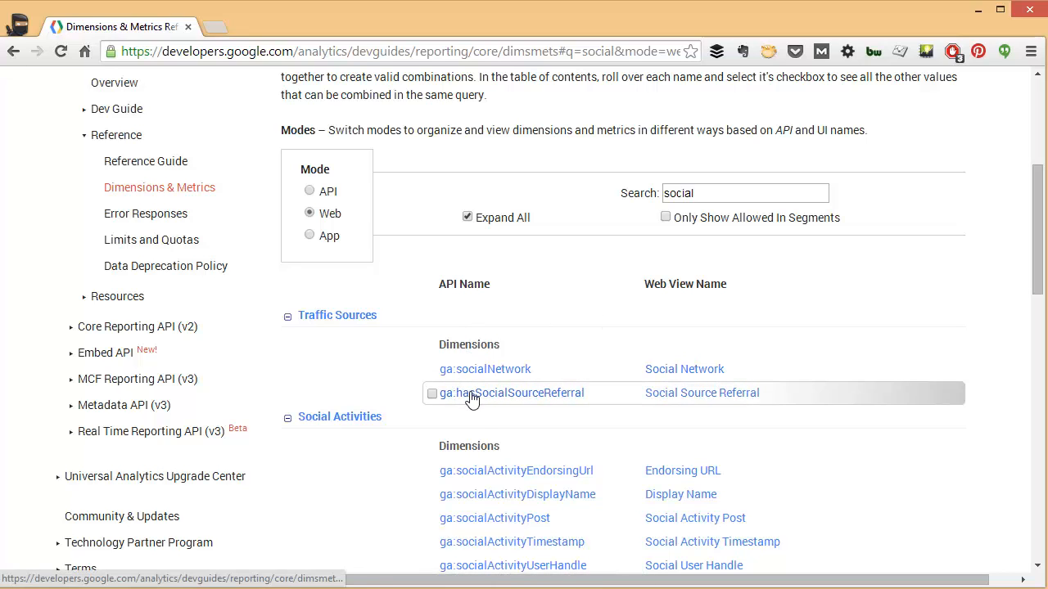
scroll(down, 3)
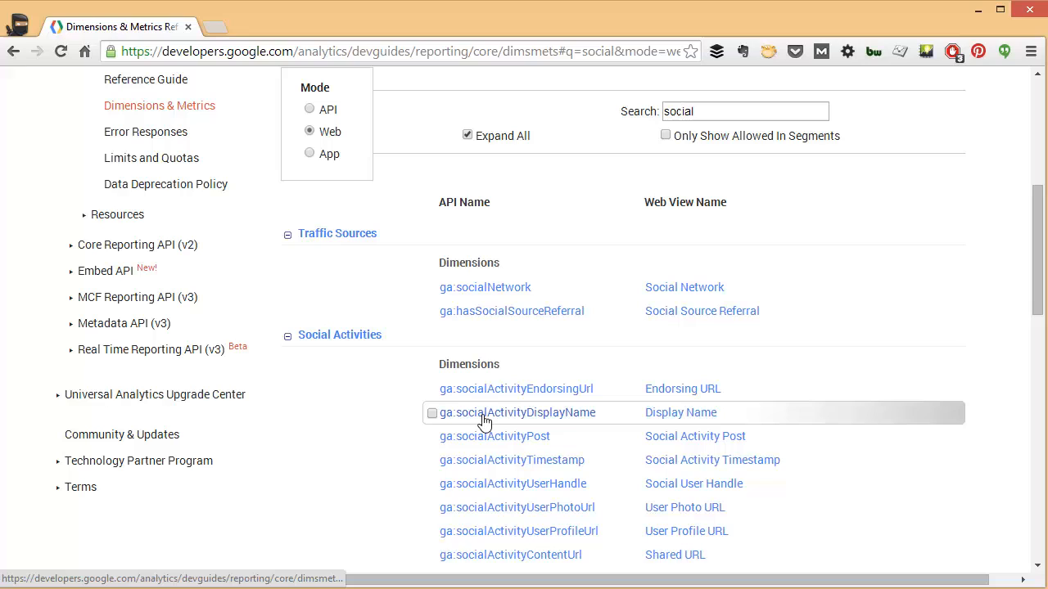
mouse_move(685, 372)
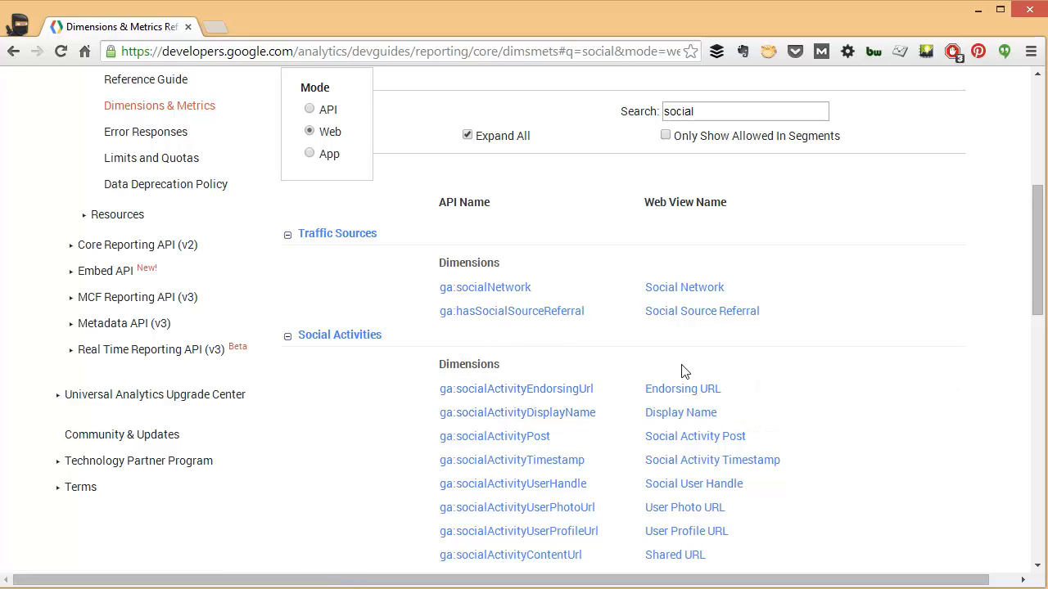
mouse_move(710, 376)
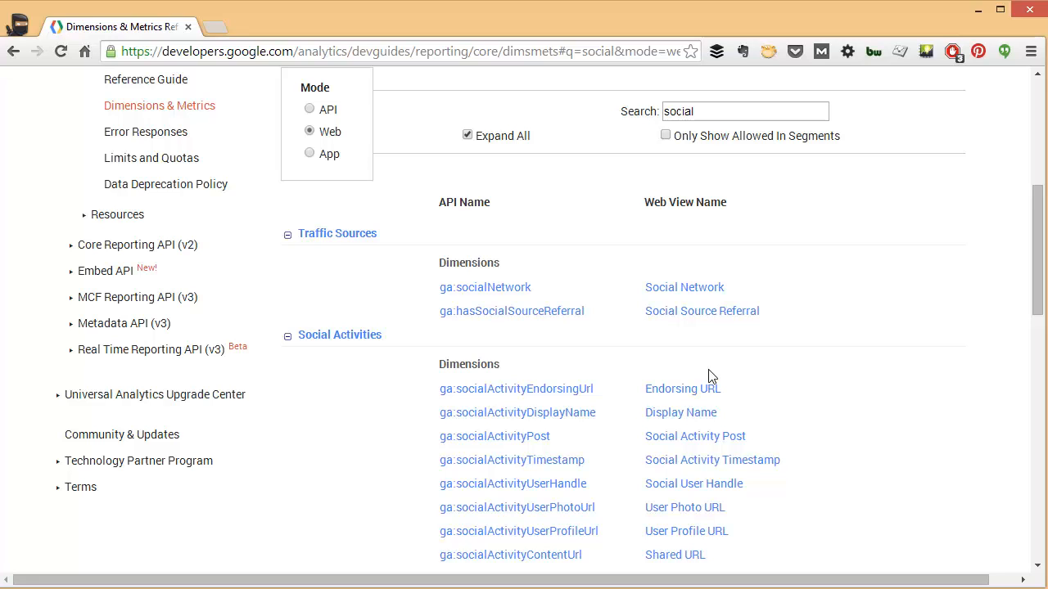
scroll(down, 3)
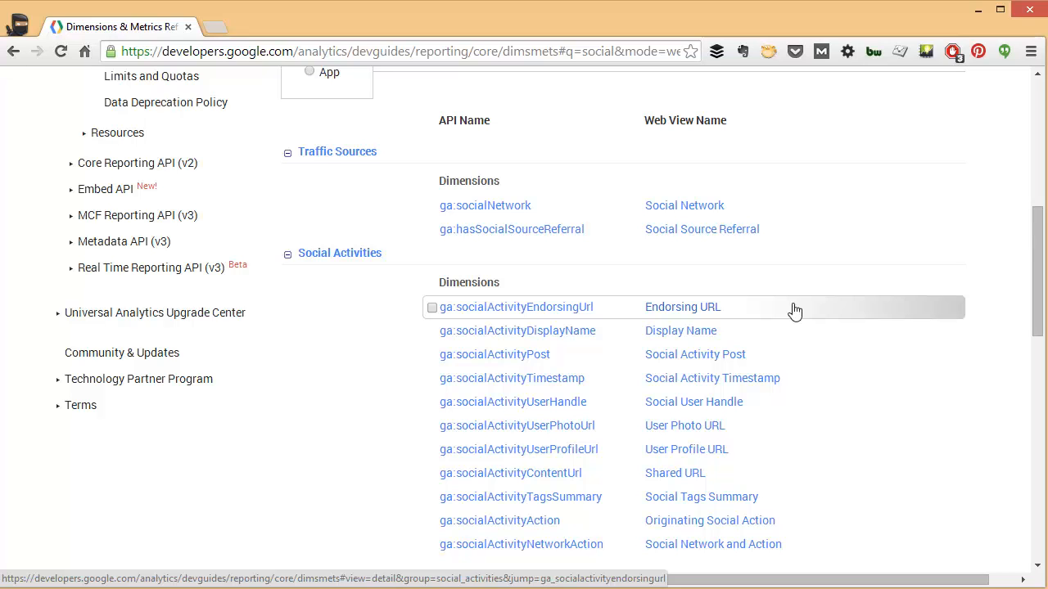
scroll(up, 3)
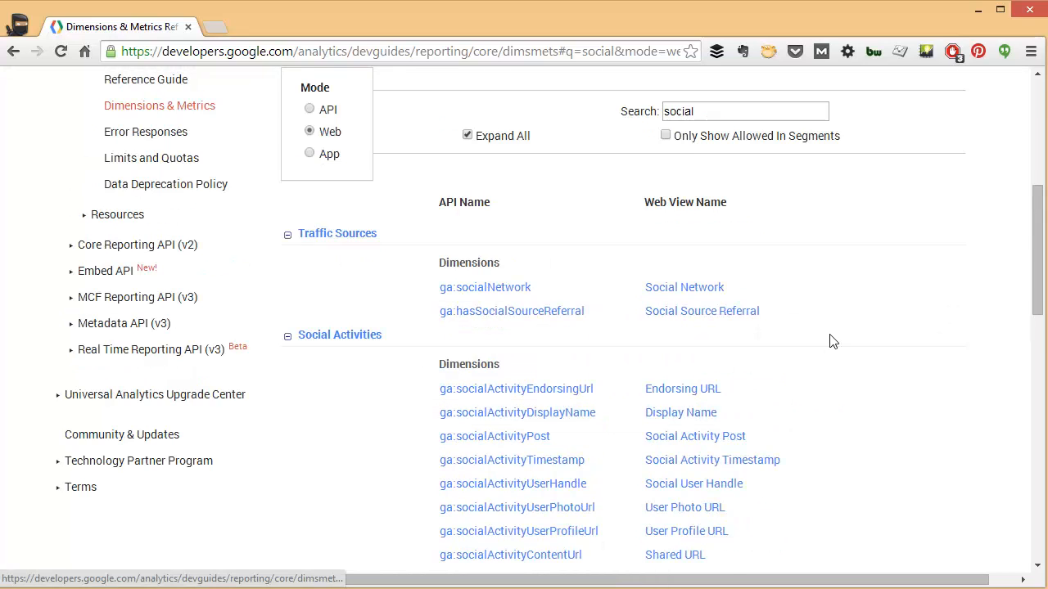
scroll(up, 3)
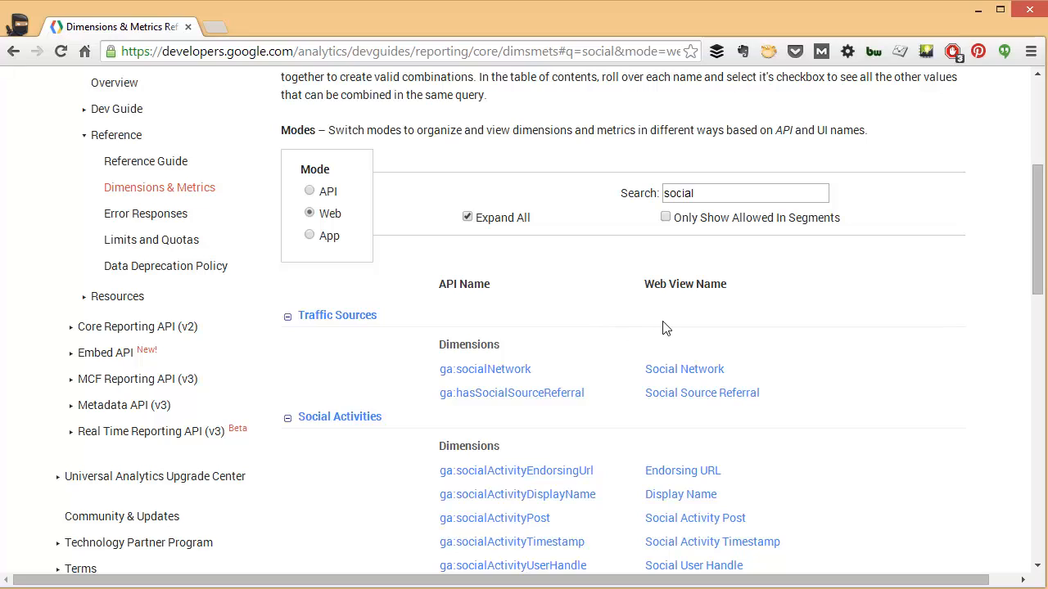
mouse_move(321, 359)
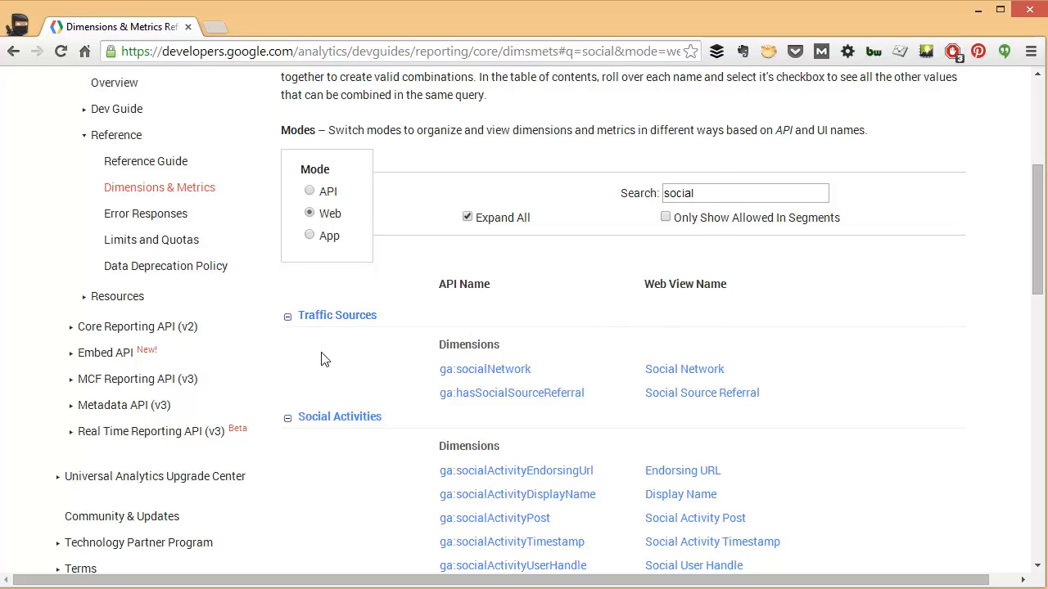
mouse_move(542, 422)
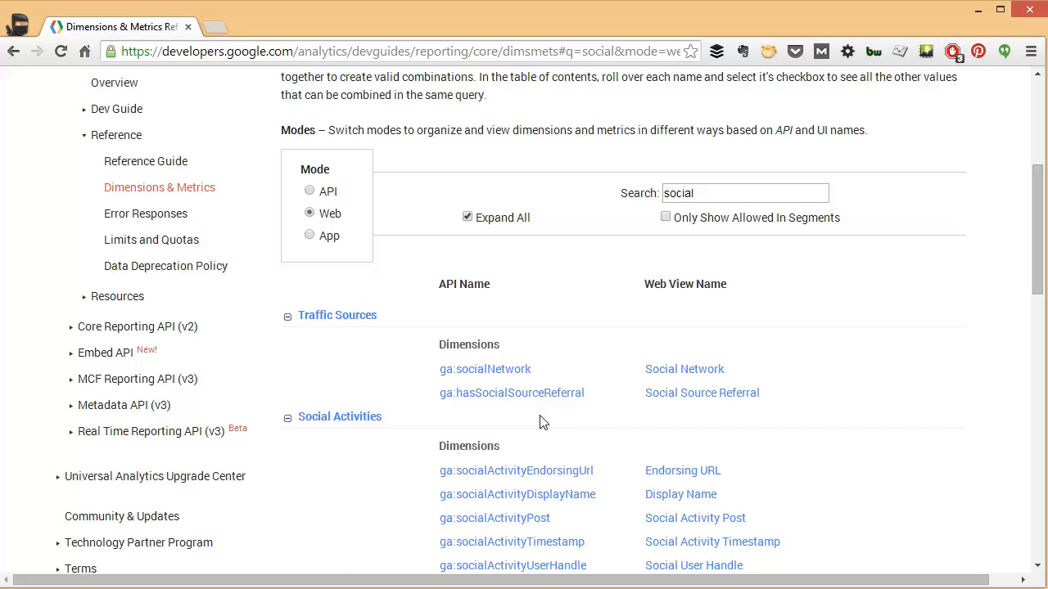
mouse_move(659, 393)
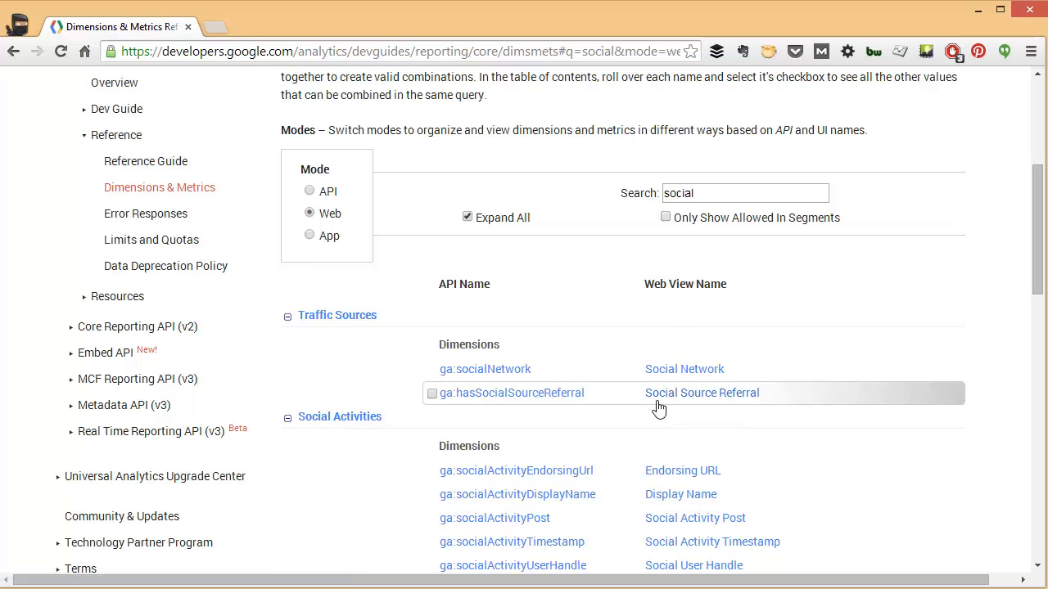
scroll(down, 3)
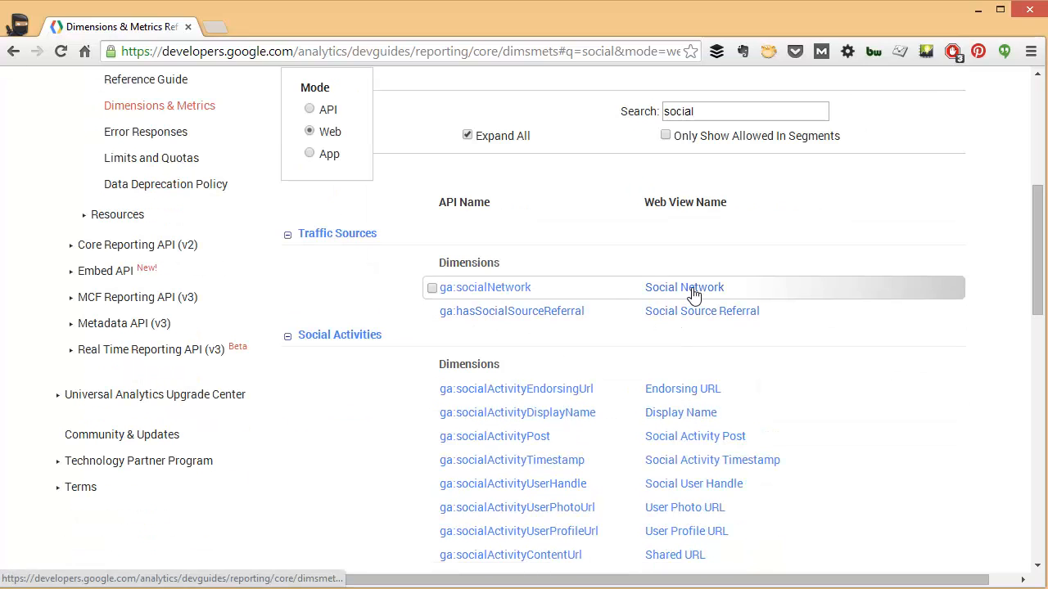
scroll(down, 3)
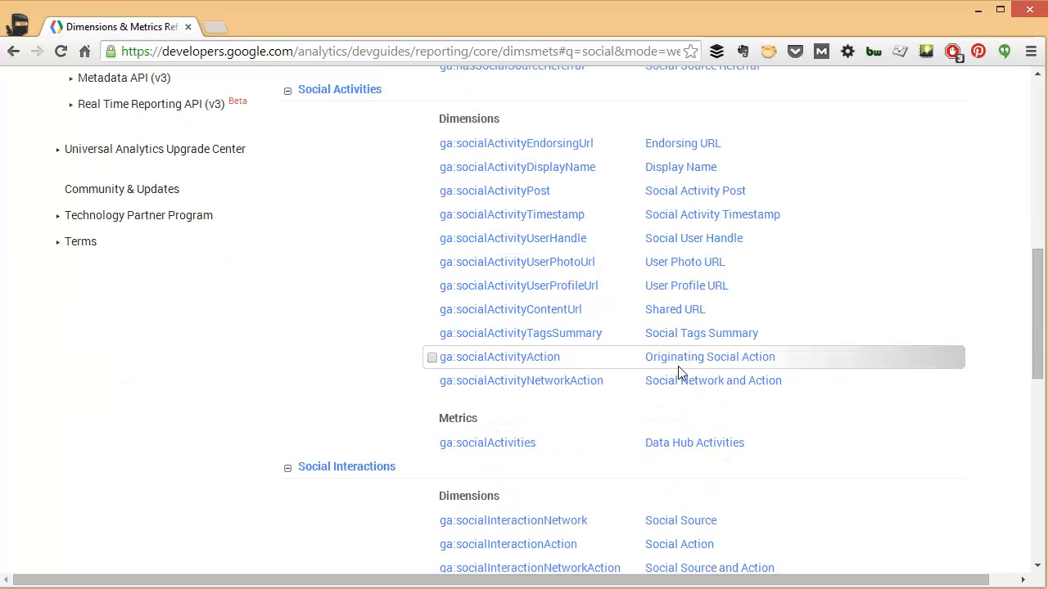
scroll(down, 3)
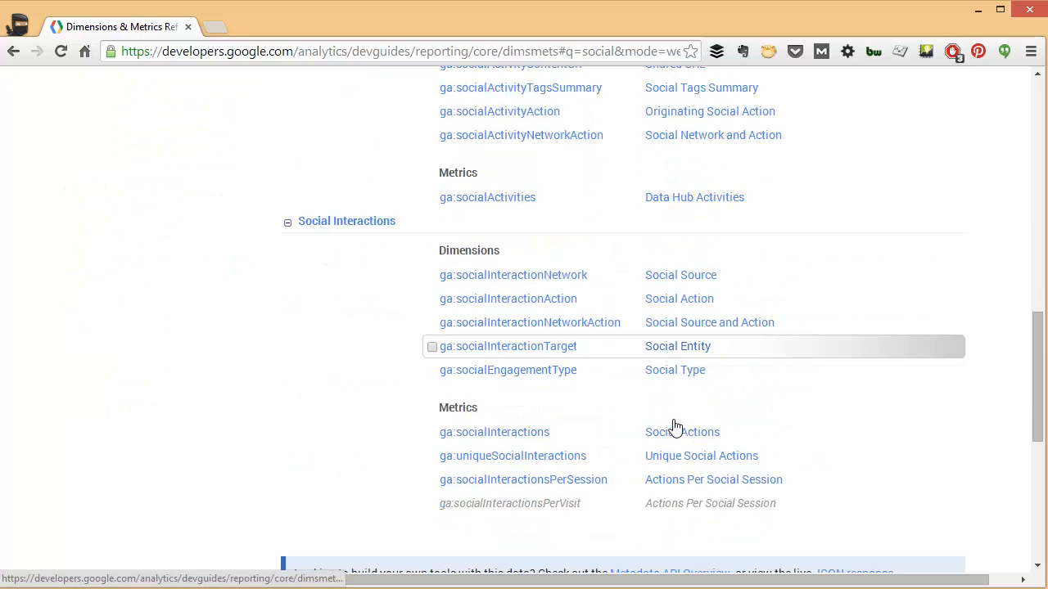
scroll(down, 3)
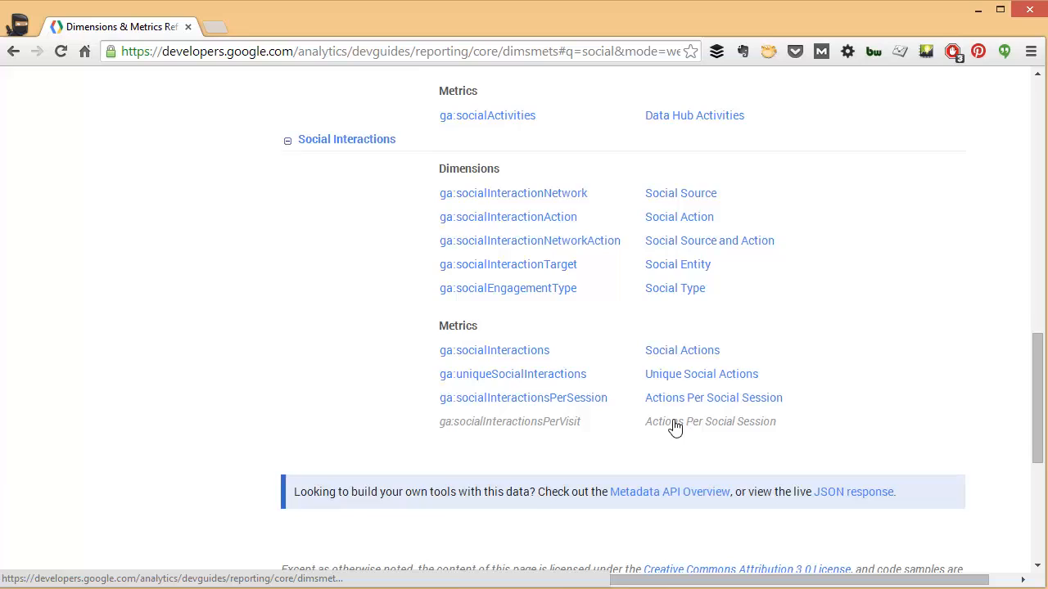
scroll(up, 3)
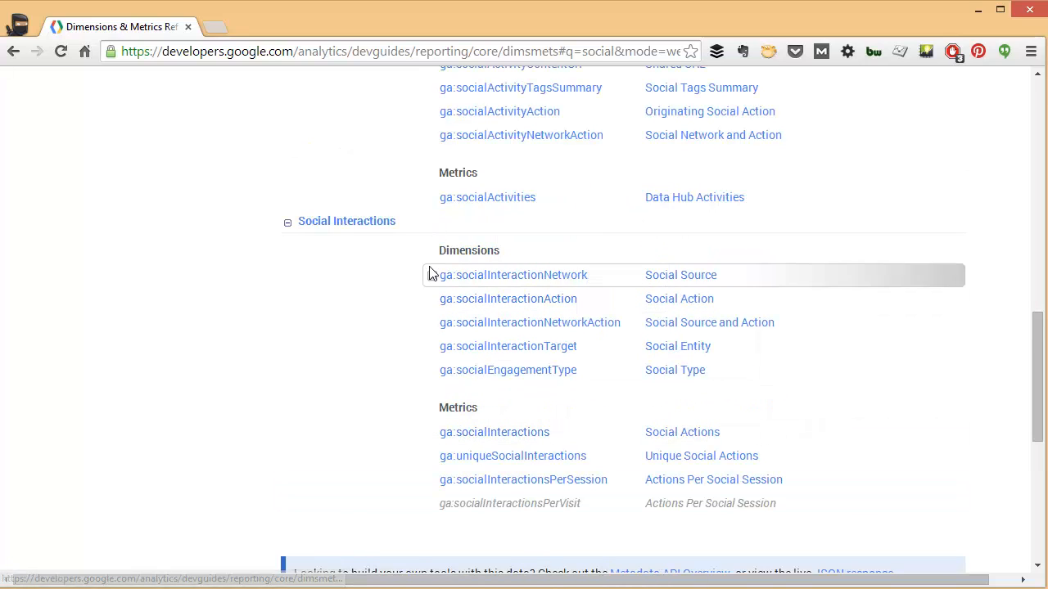
mouse_move(434, 424)
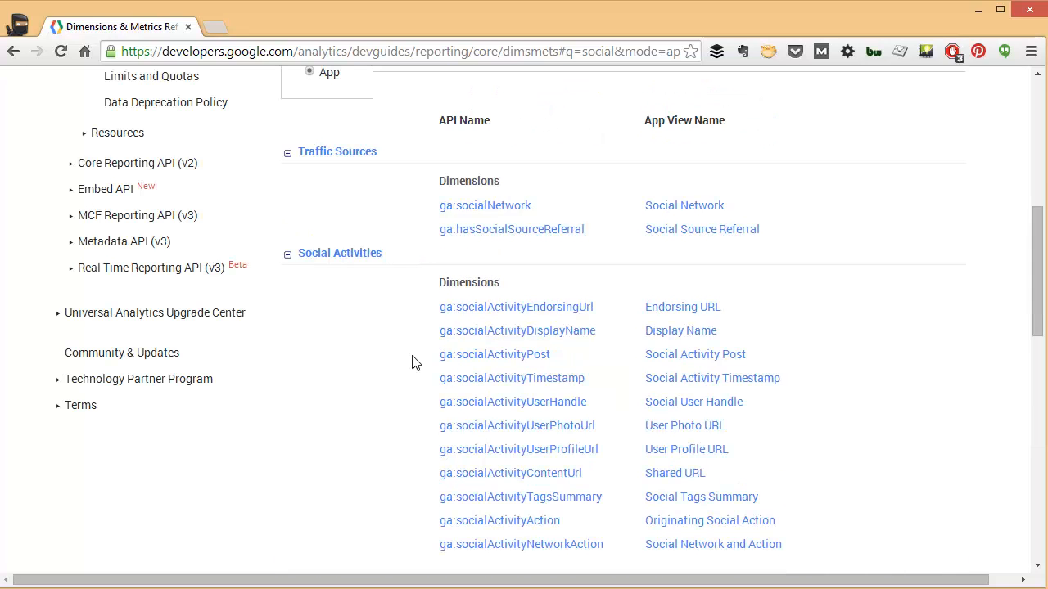
mouse_move(417, 279)
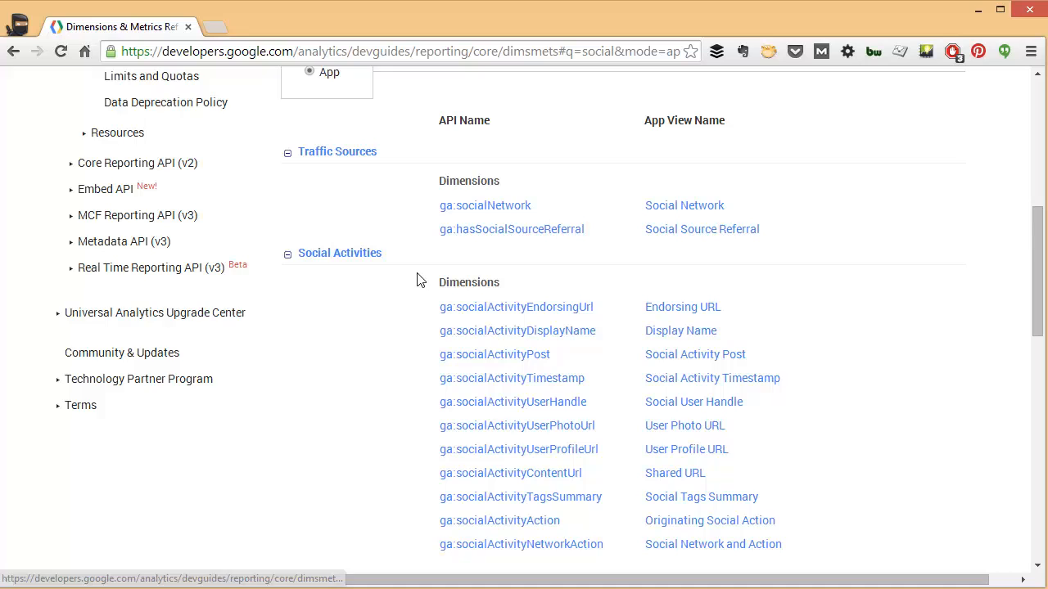
Scroll up and down through the social-filtered reference results
scroll(up, 3)
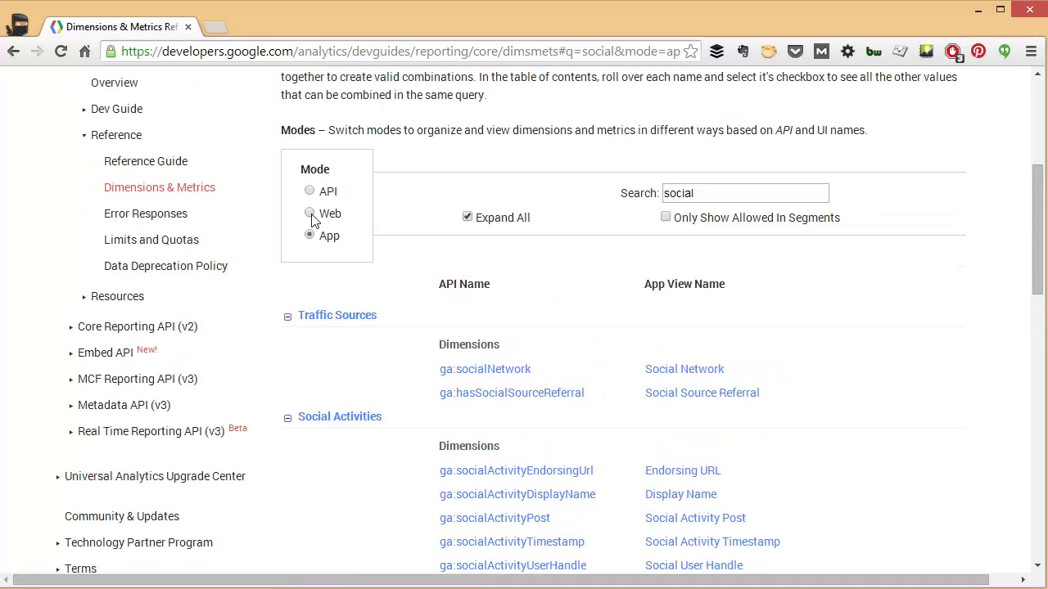
scroll(down, 3)
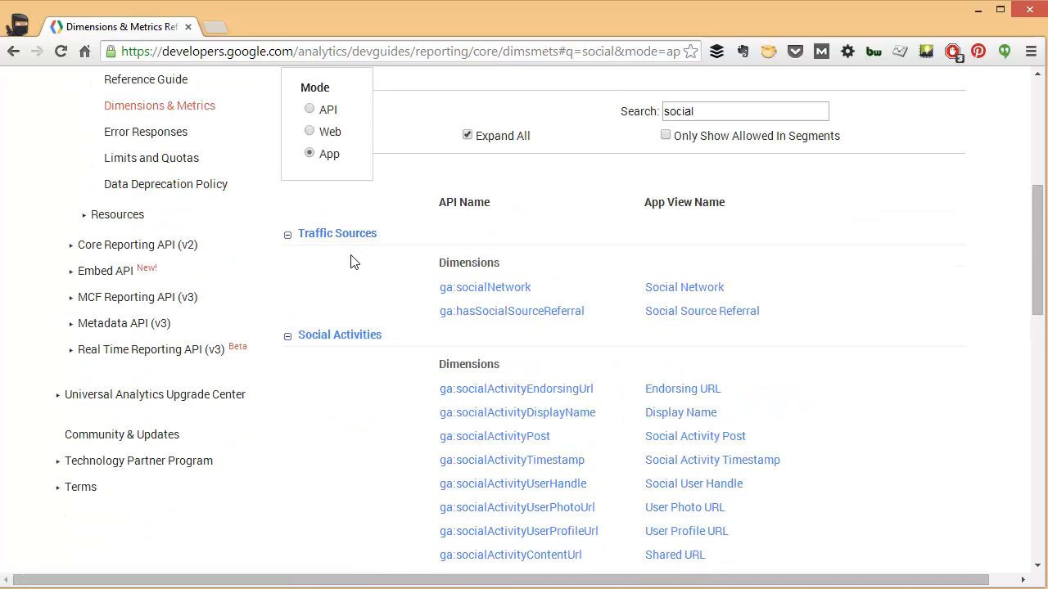
mouse_move(391, 266)
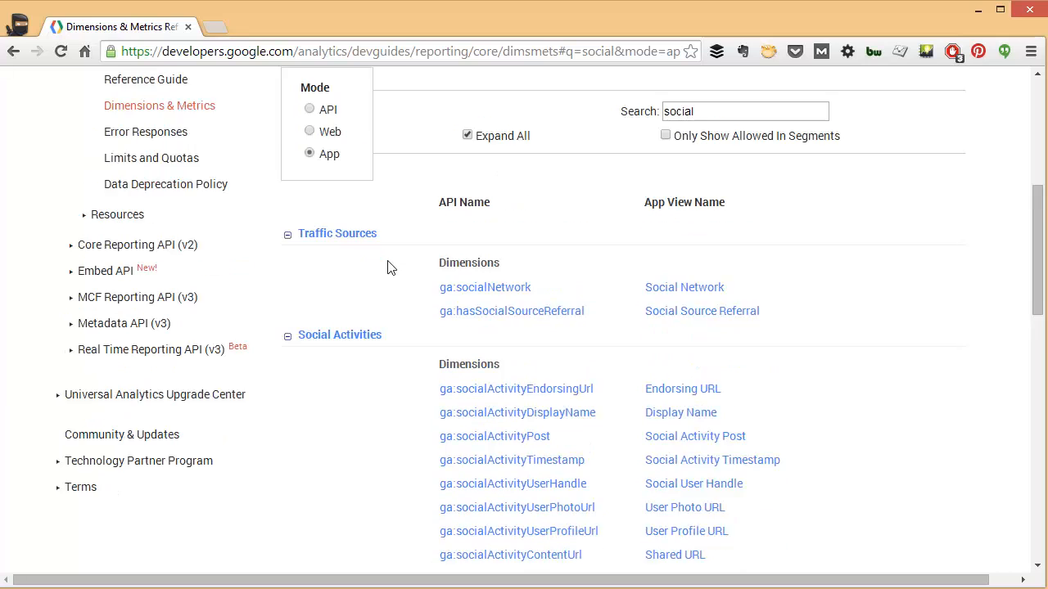
scroll(up, 3)
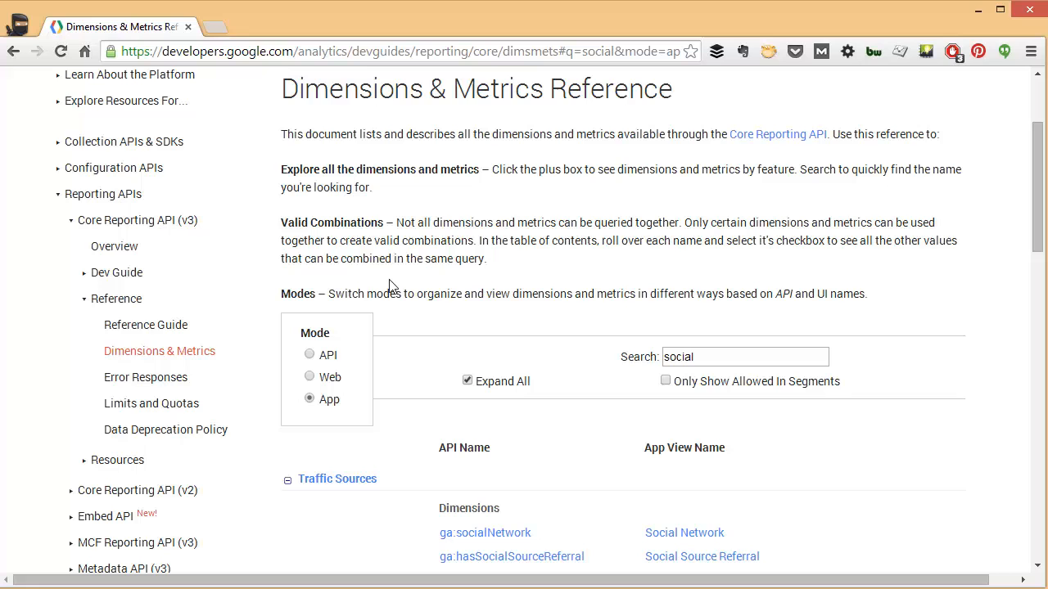
scroll(down, 3)
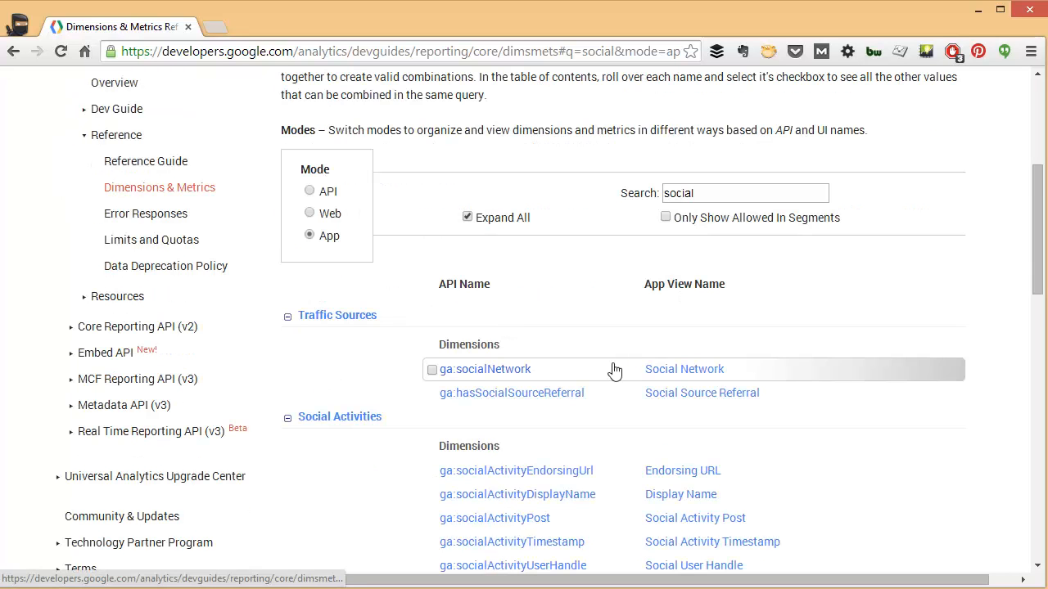
scroll(down, 3)
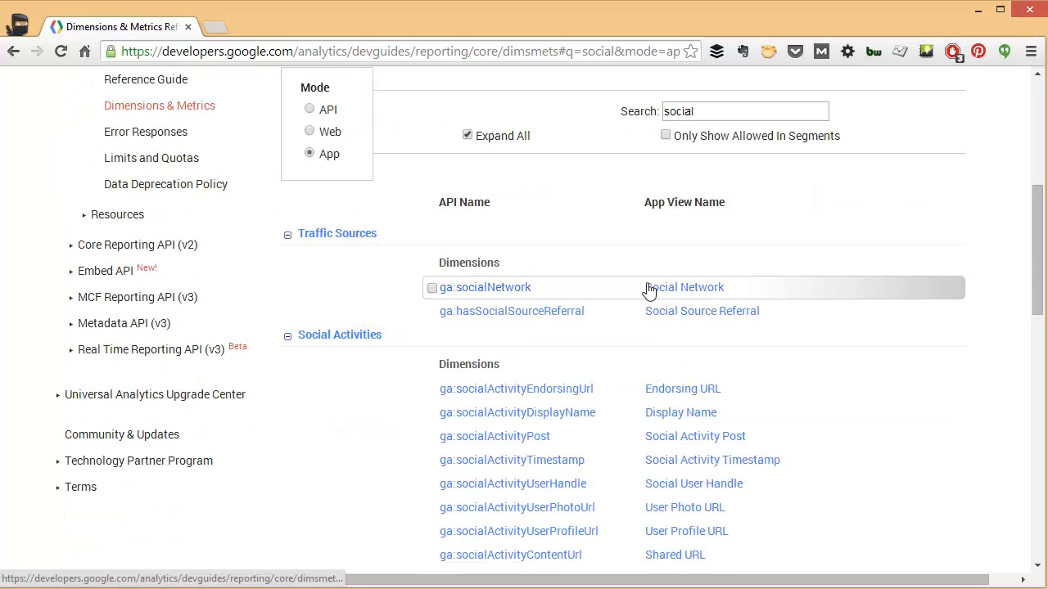
scroll(down, 3)
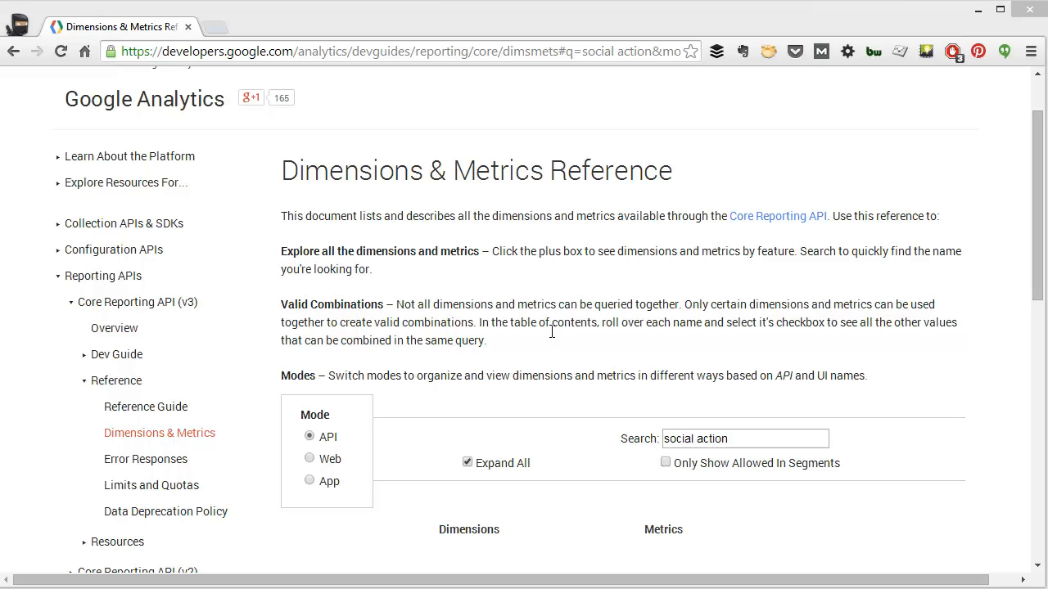
mouse_move(497, 293)
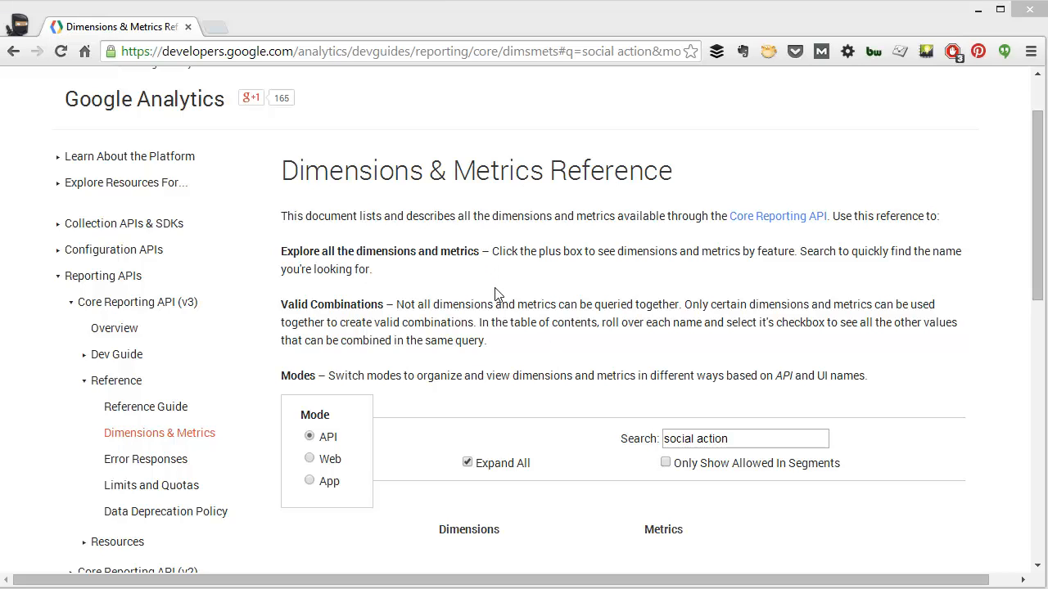